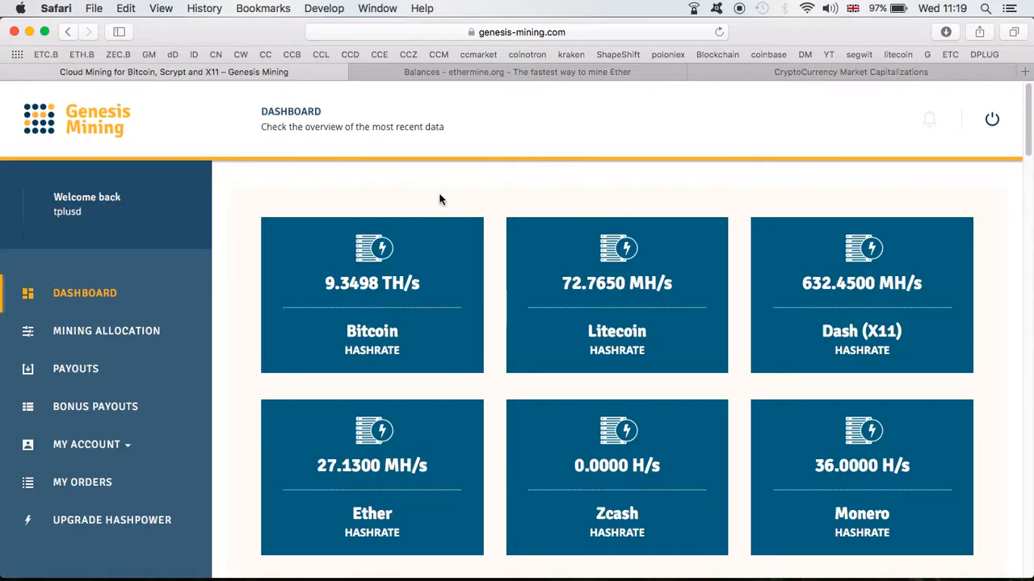
{"action": "mouse_move", "coordinate": [454, 283]}
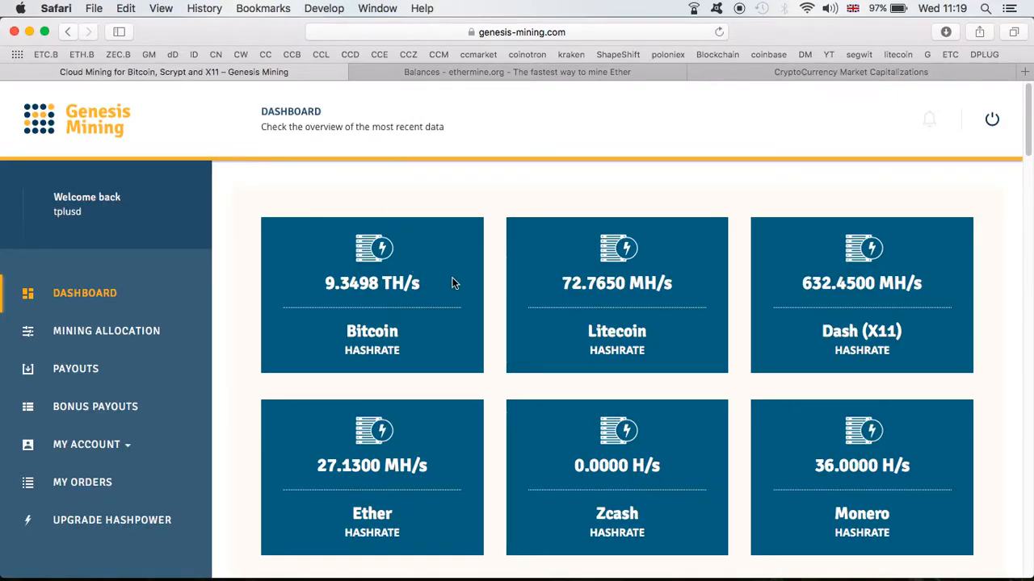
{"action": "mouse_move", "coordinate": [624, 210]}
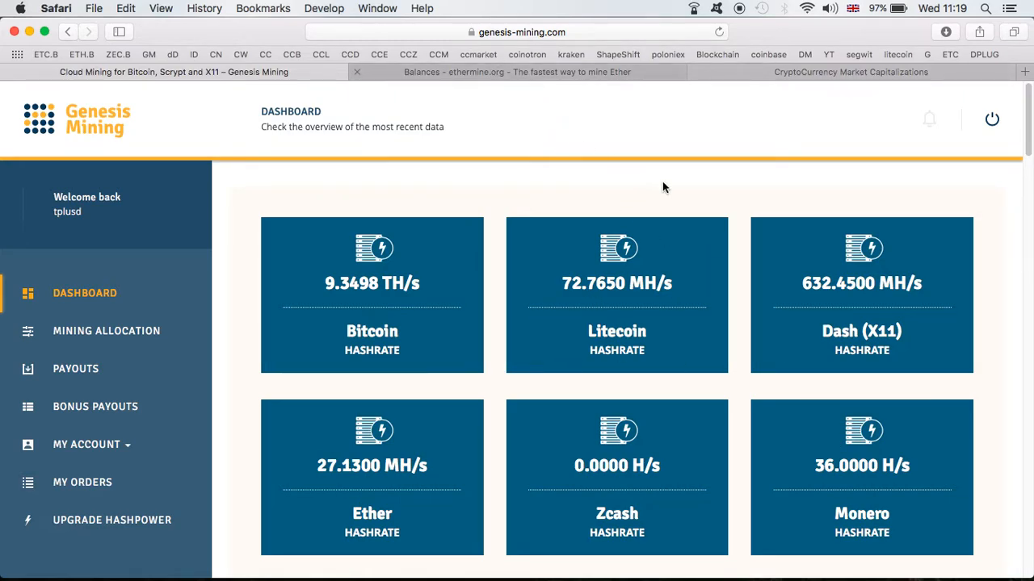
- Switch to the Ethermine balances page showing 0.07326 ETH unpaid and ~390 MH/s hashrate
{"action": "left_click", "coordinate": [516, 71]}
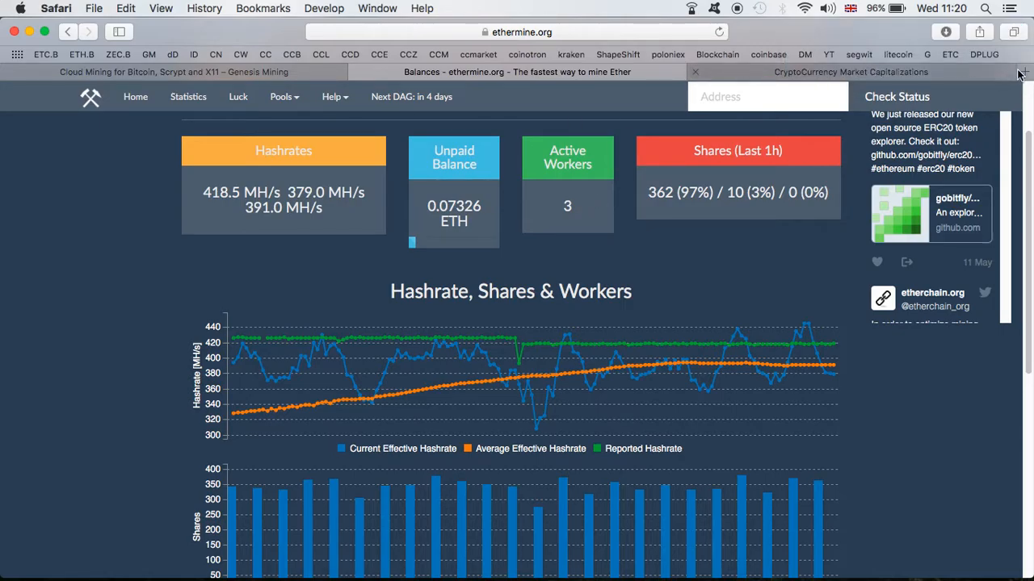
{"action": "mouse_move", "coordinate": [1023, 72]}
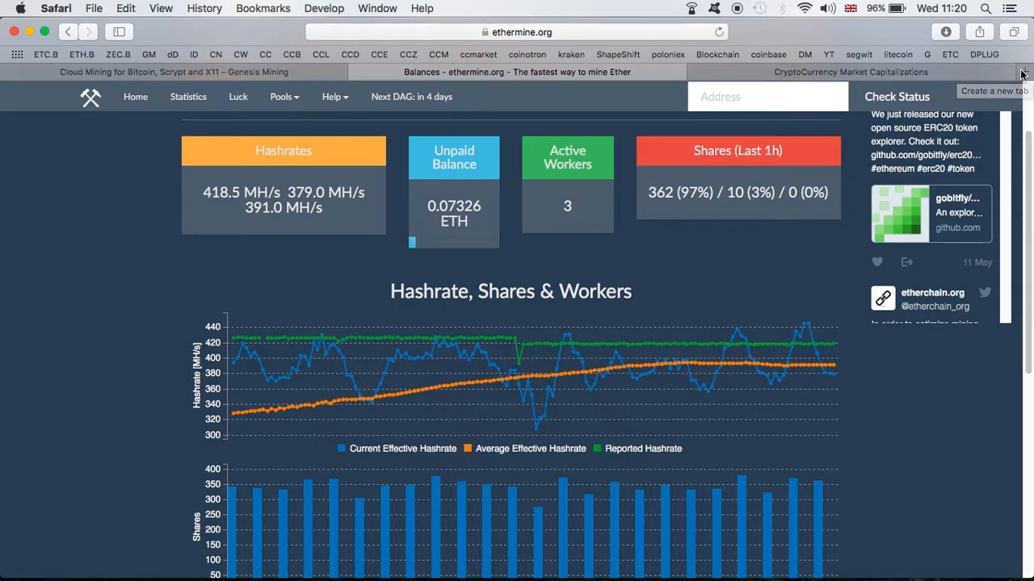
{"action": "mouse_move", "coordinate": [879, 72]}
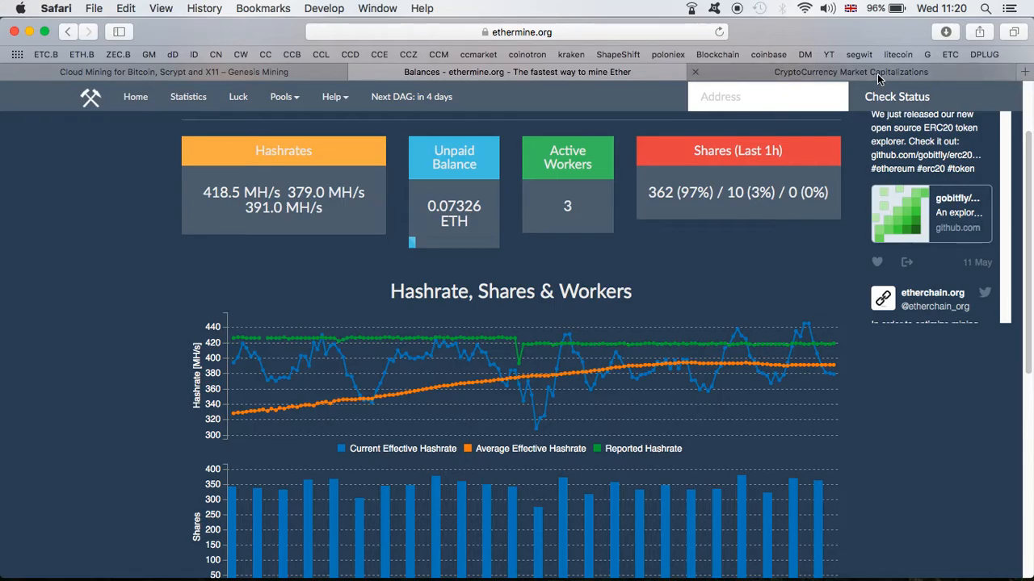
{"action": "mouse_move", "coordinate": [848, 72]}
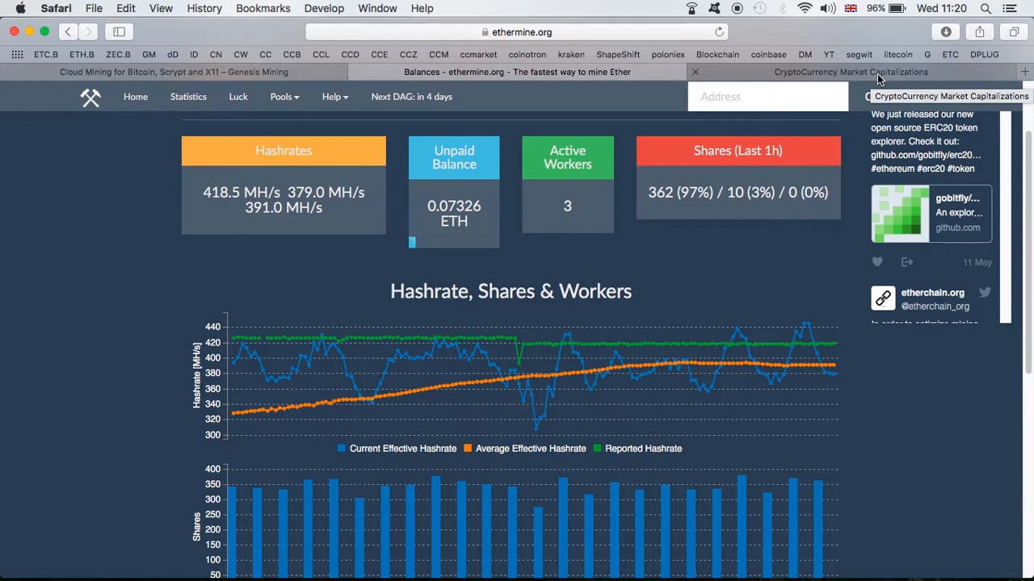
- Switch to CoinMarketCap rankings with Bitcoin at $2389.59 and Ethereum at $202.97
{"action": "left_click", "coordinate": [848, 71]}
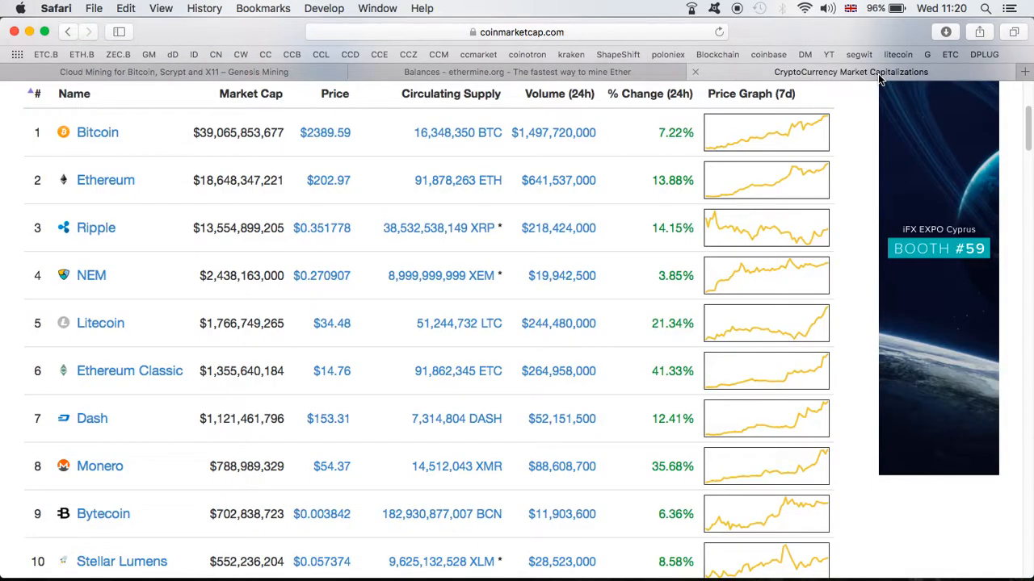
{"action": "mouse_move", "coordinate": [565, 198]}
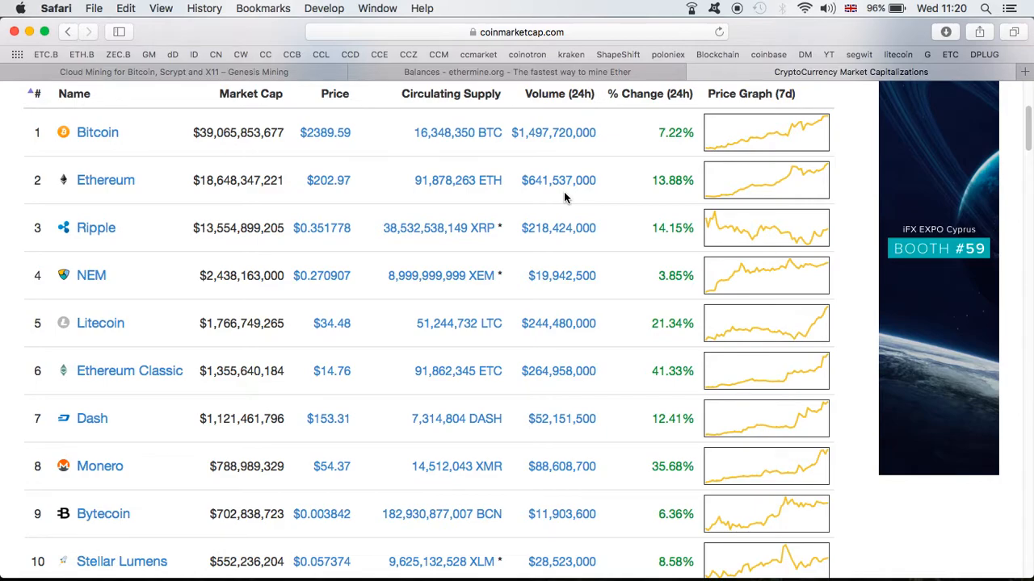
{"action": "mouse_move", "coordinate": [266, 174]}
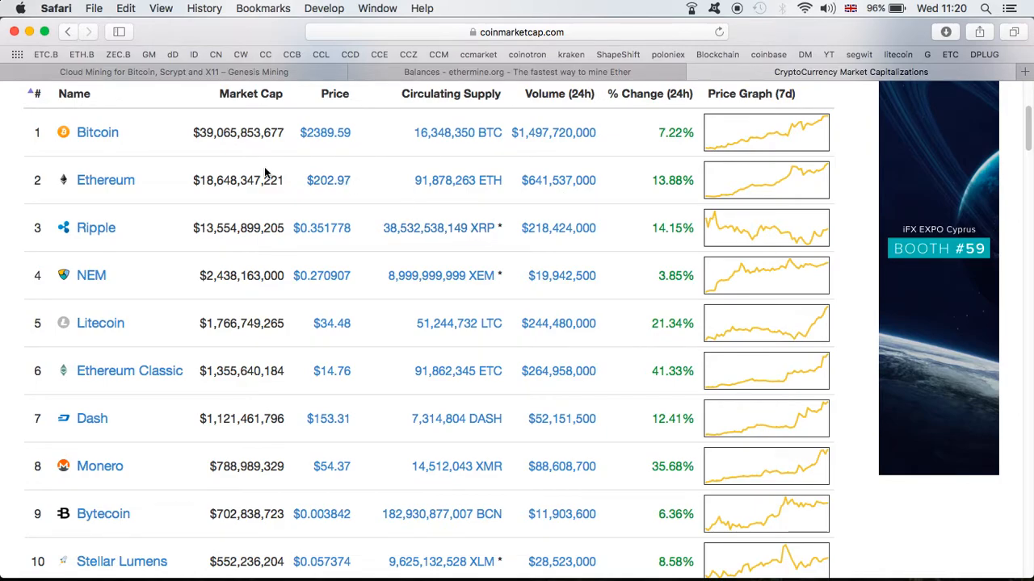
{"action": "mouse_move", "coordinate": [385, 154]}
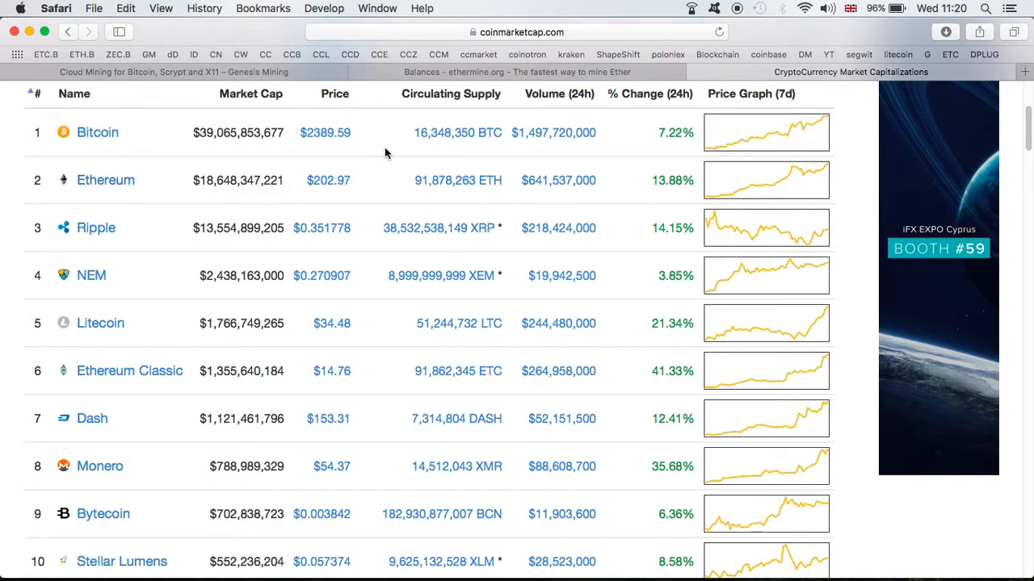
{"action": "mouse_move", "coordinate": [457, 180]}
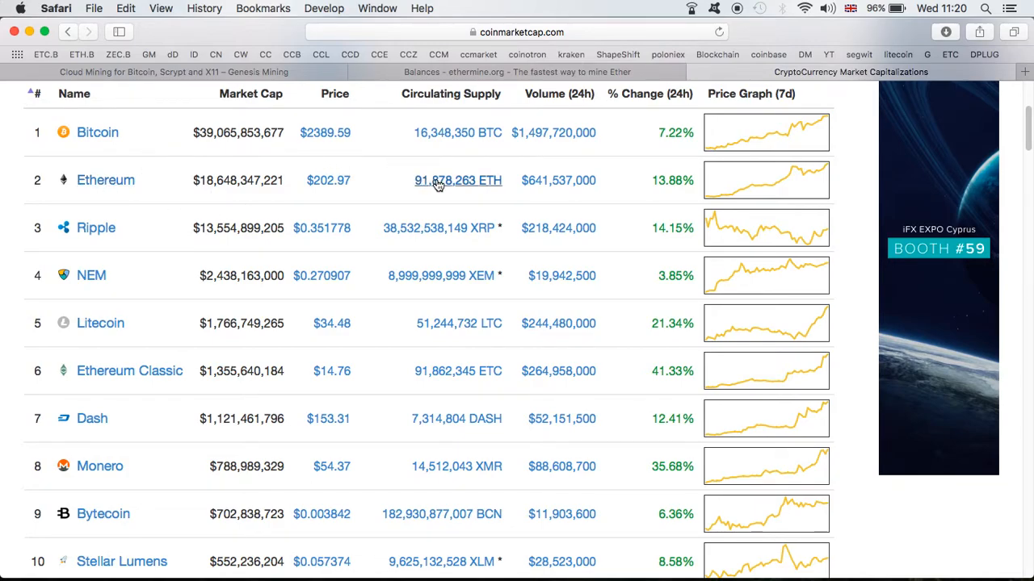
{"action": "mouse_move", "coordinate": [363, 144]}
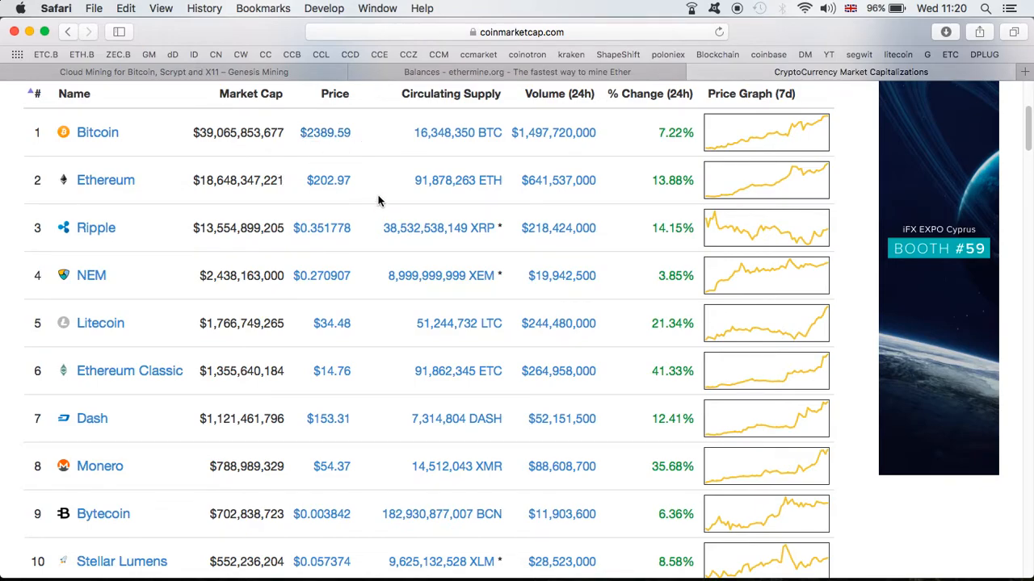
{"action": "mouse_move", "coordinate": [353, 232]}
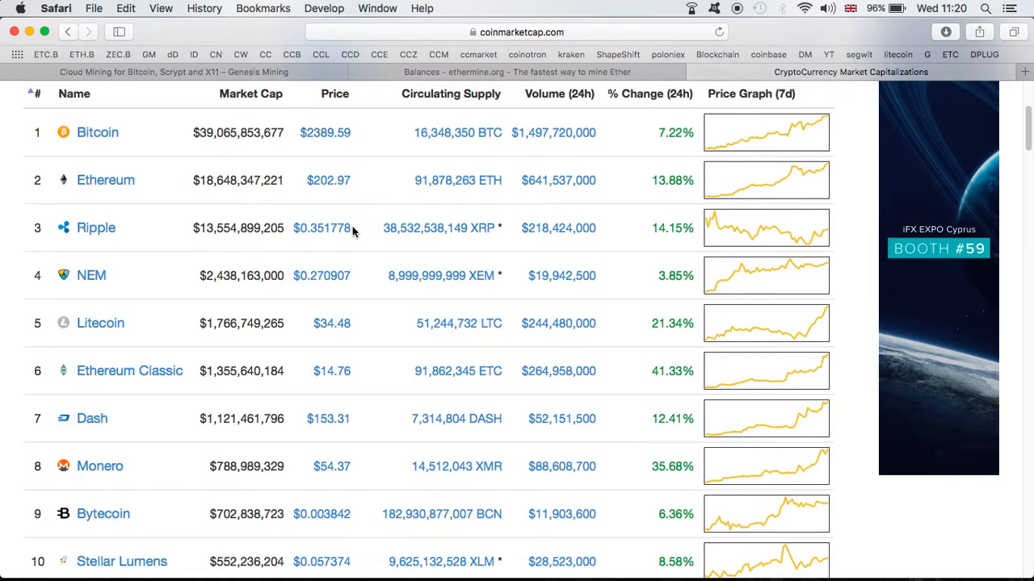
{"action": "mouse_move", "coordinate": [353, 337]}
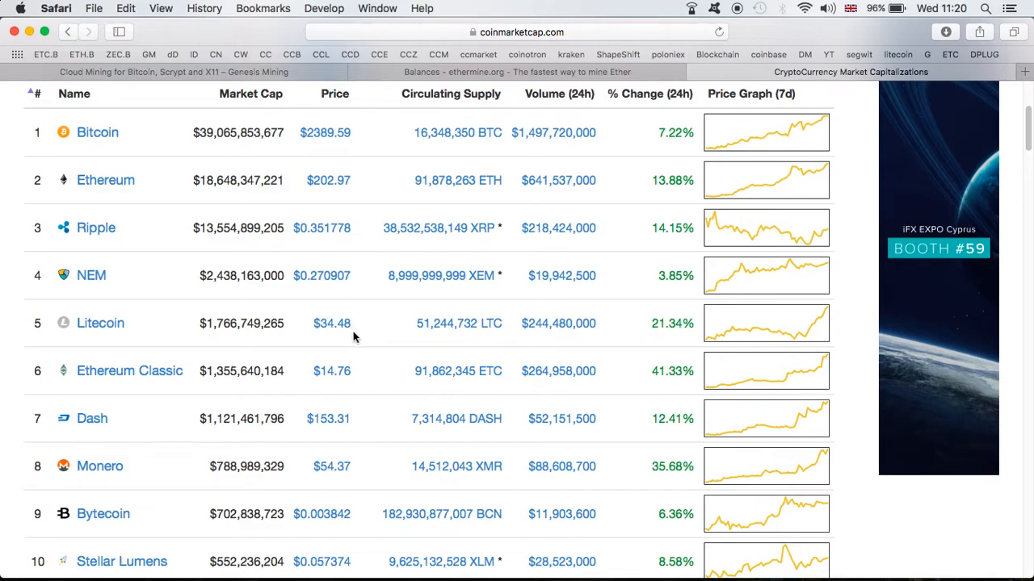
{"action": "mouse_move", "coordinate": [382, 384]}
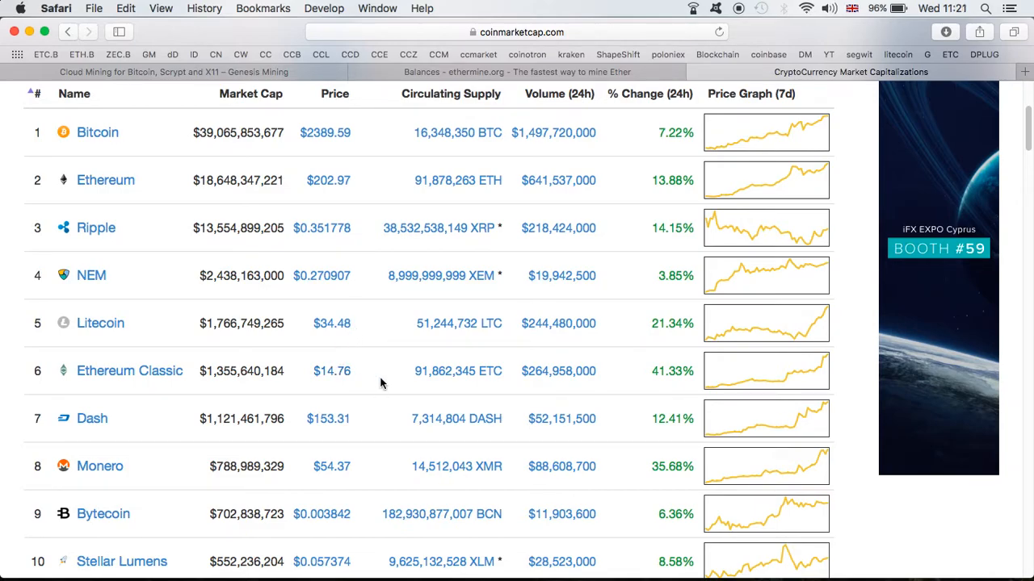
{"action": "mouse_move", "coordinate": [373, 428]}
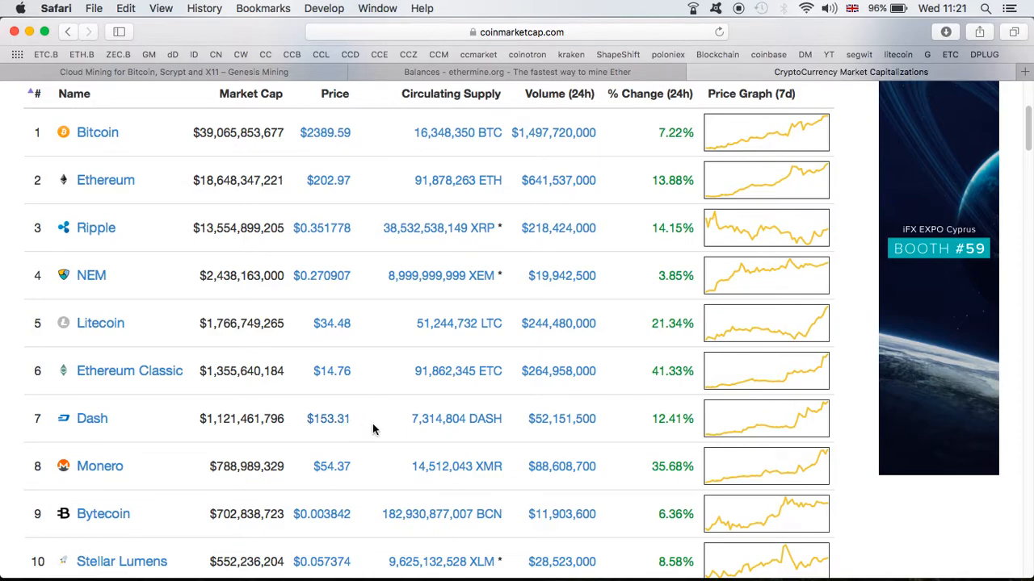
{"action": "mouse_move", "coordinate": [362, 461]}
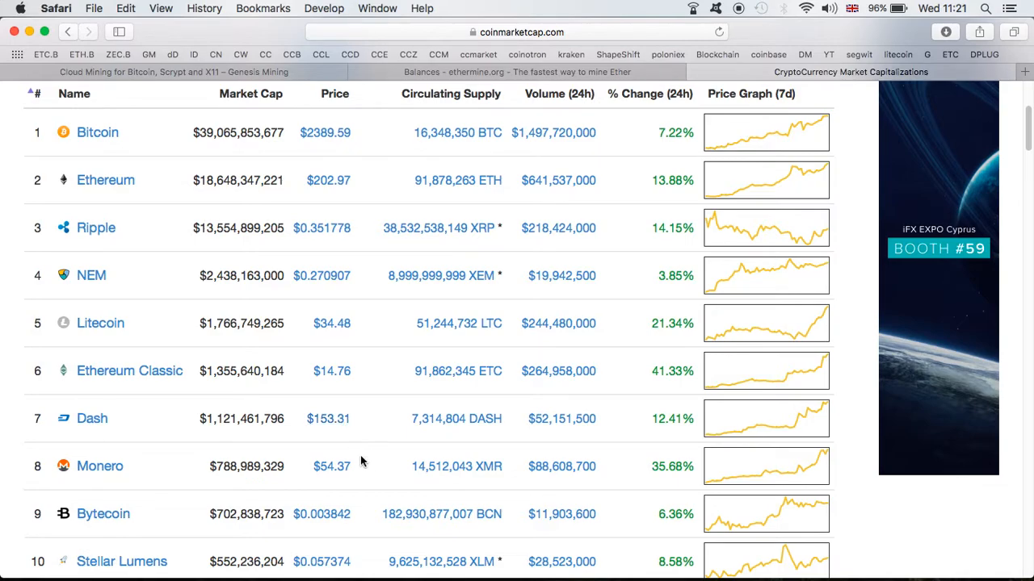
{"action": "scroll", "scroll_direction": "down", "scroll_amount": 3}
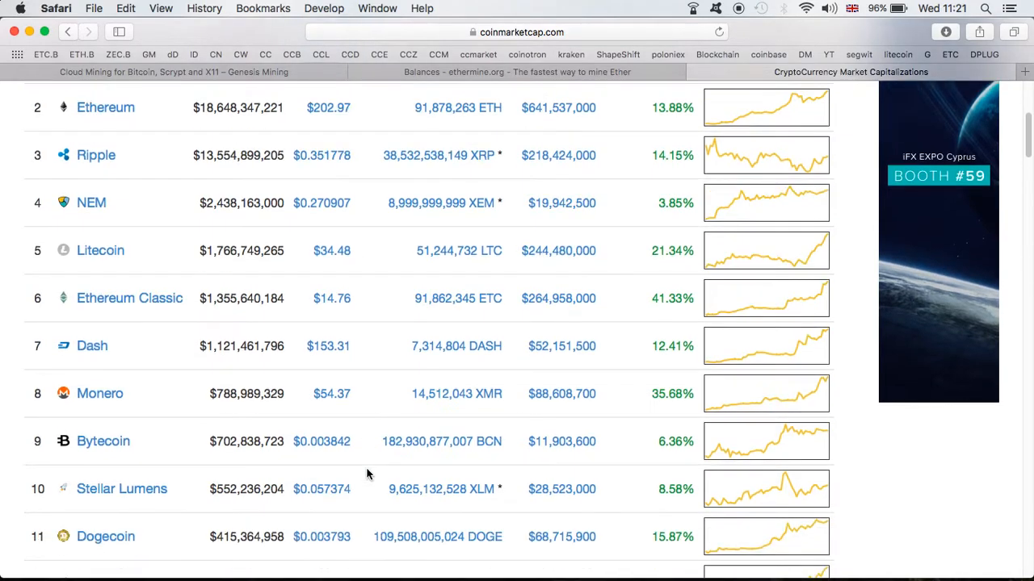
{"action": "scroll", "scroll_direction": "down", "scroll_amount": 3}
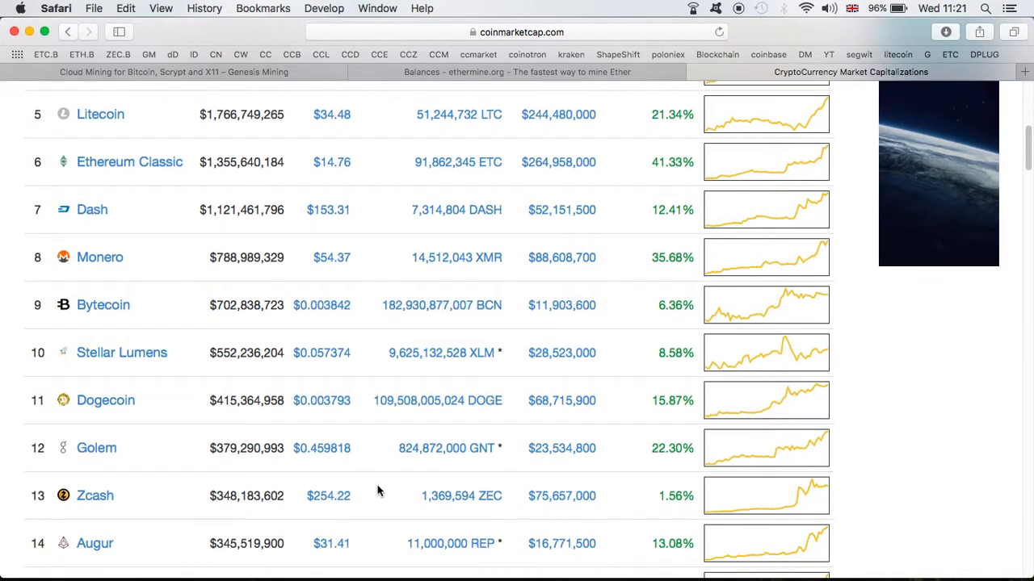
{"action": "mouse_move", "coordinate": [355, 515]}
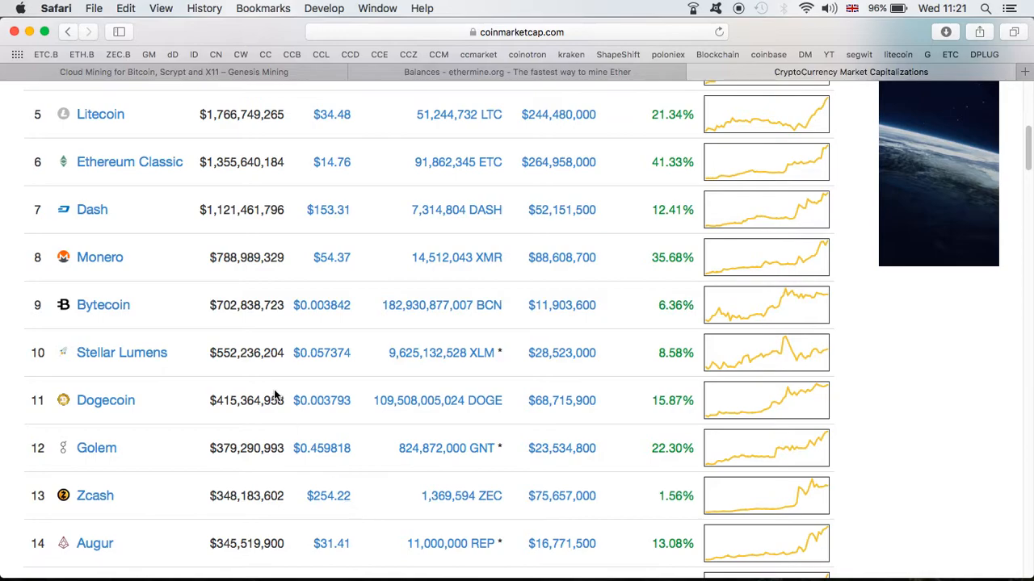
{"action": "mouse_move", "coordinate": [354, 274]}
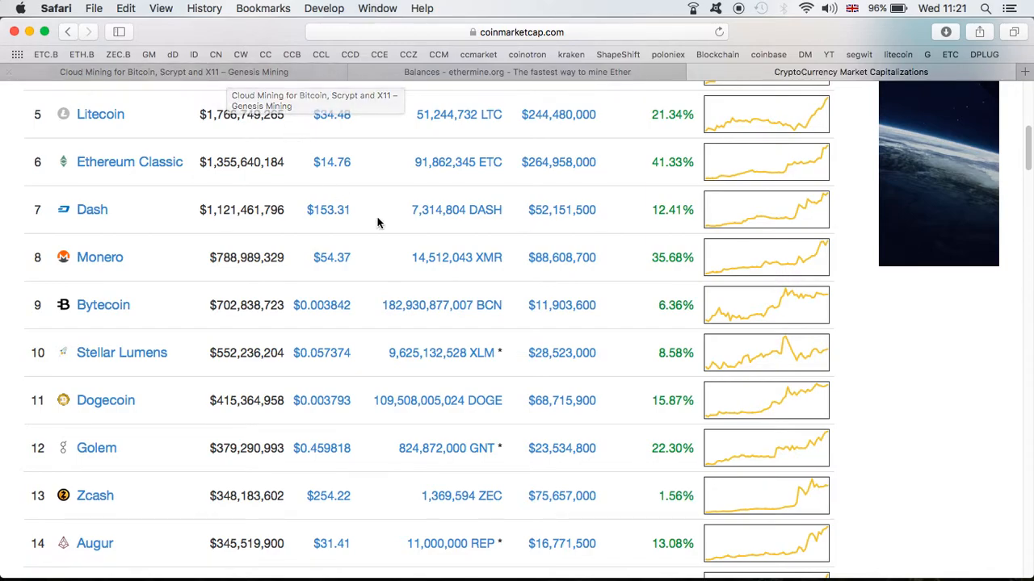
{"action": "scroll", "scroll_direction": "up", "scroll_amount": 3}
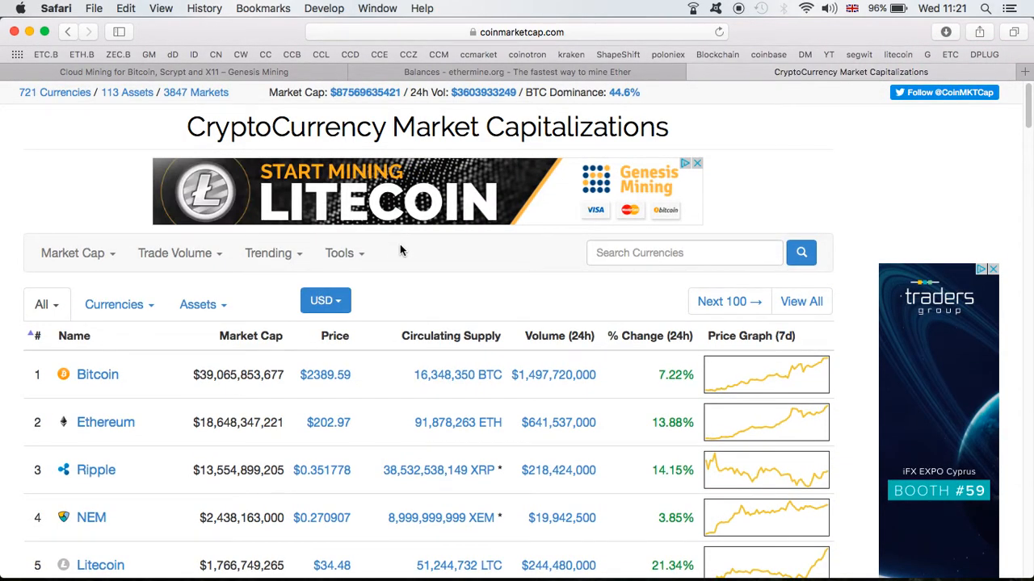
{"action": "mouse_move", "coordinate": [331, 503]}
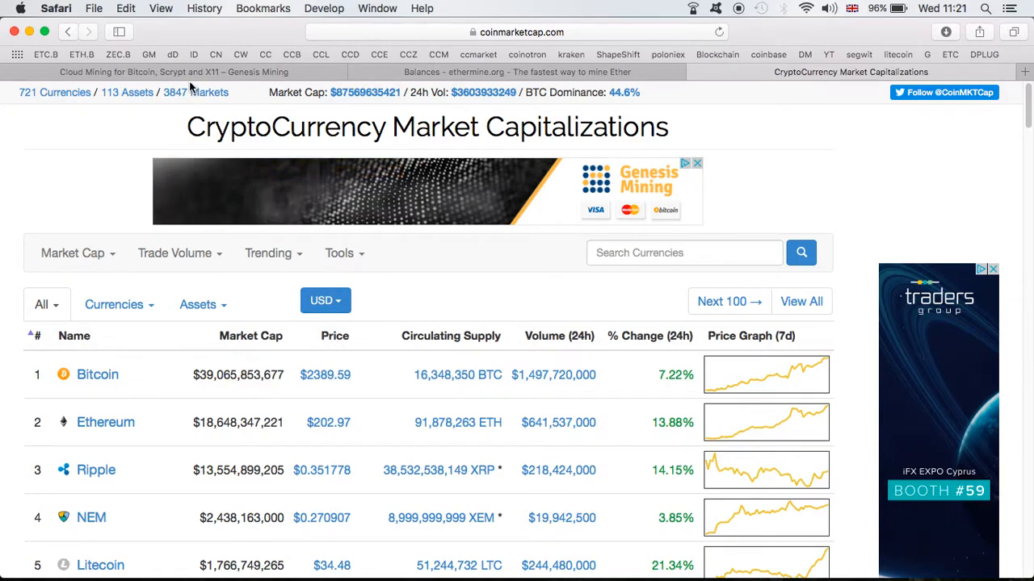
- Return to the Genesis Mining dashboard showing 9.3498 TH/s Bitcoin and 27.1300 MH/s Ether
{"action": "left_click", "coordinate": [174, 72]}
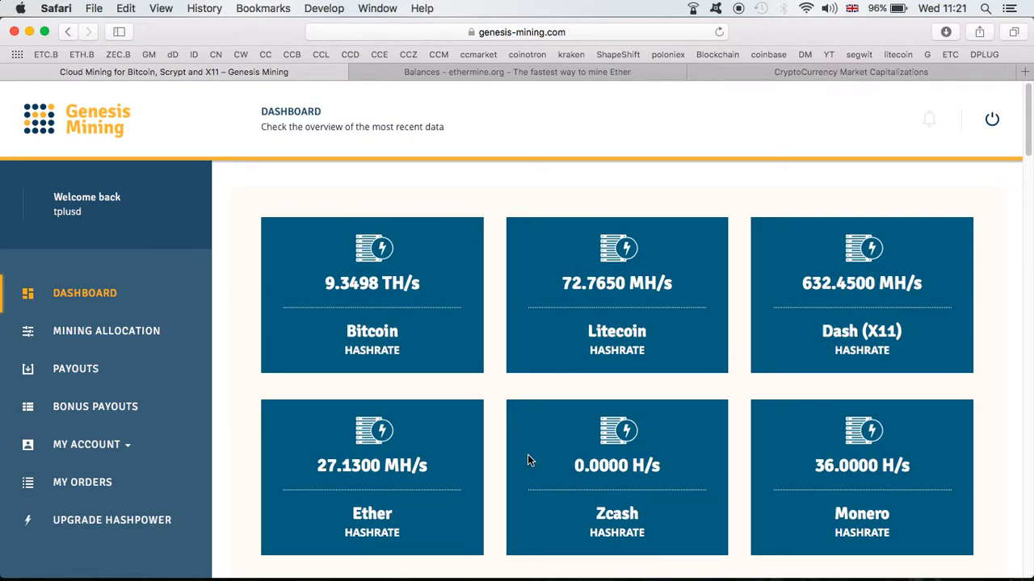
{"action": "mouse_move", "coordinate": [548, 419]}
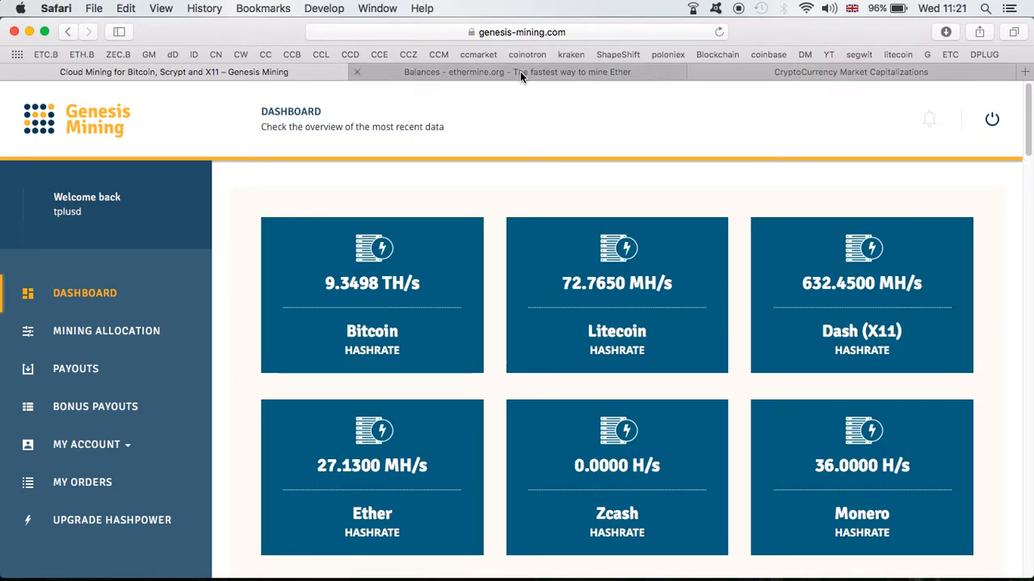
{"action": "mouse_move", "coordinate": [208, 289]}
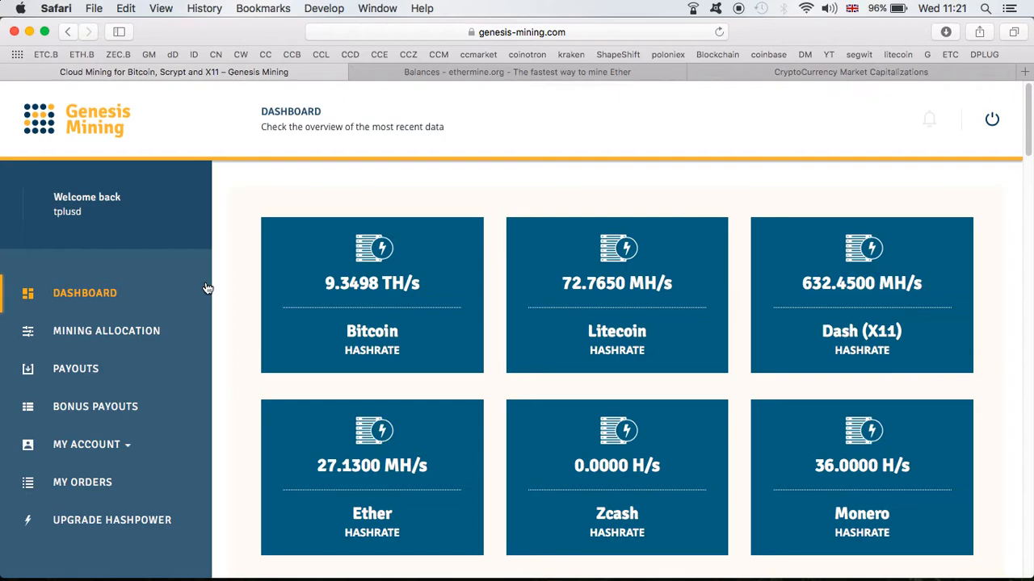
{"action": "mouse_move", "coordinate": [682, 337]}
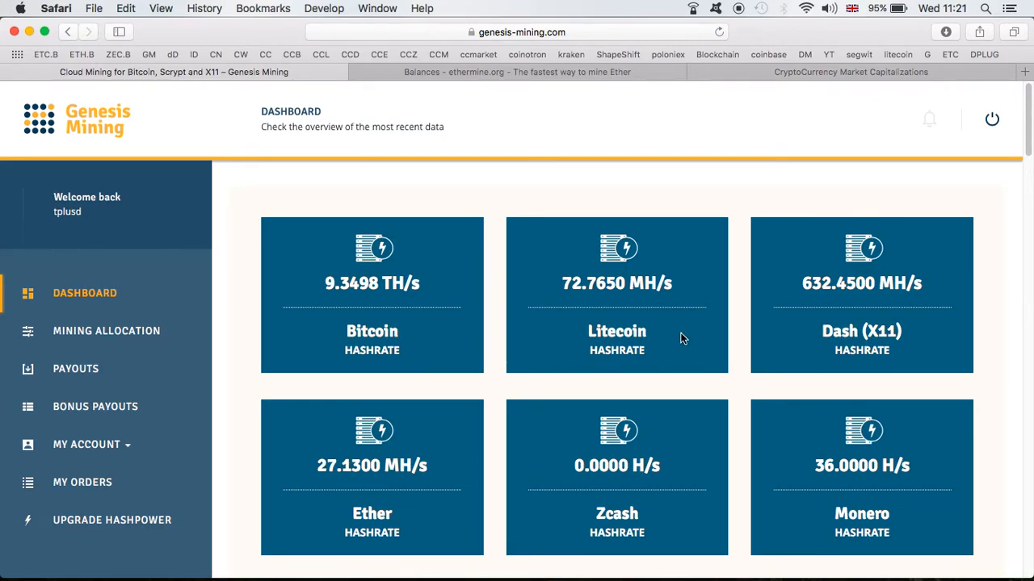
{"action": "mouse_move", "coordinate": [697, 328]}
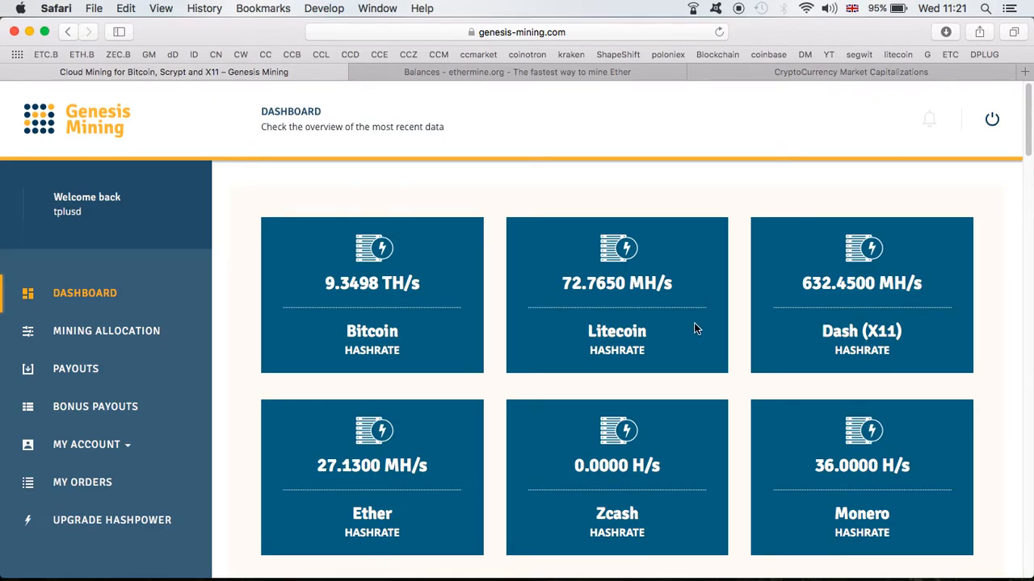
{"action": "mouse_move", "coordinate": [637, 293]}
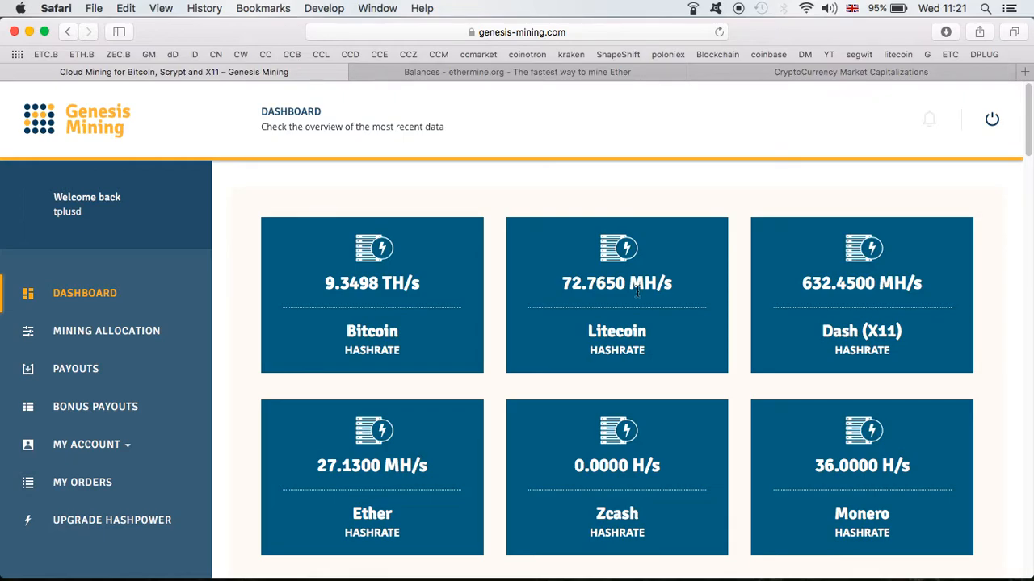
{"action": "mouse_move", "coordinate": [884, 432]}
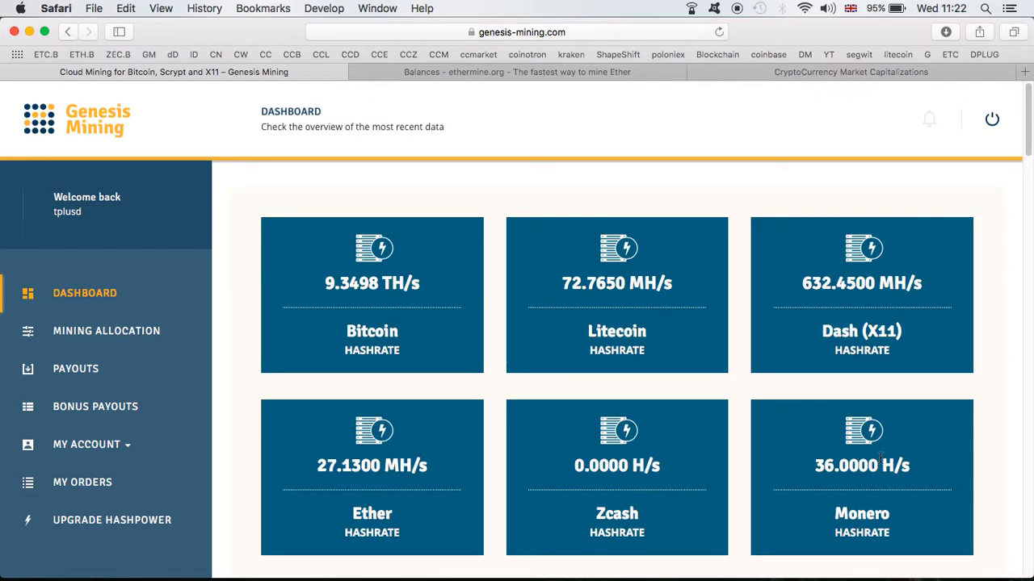
{"action": "mouse_move", "coordinate": [751, 483]}
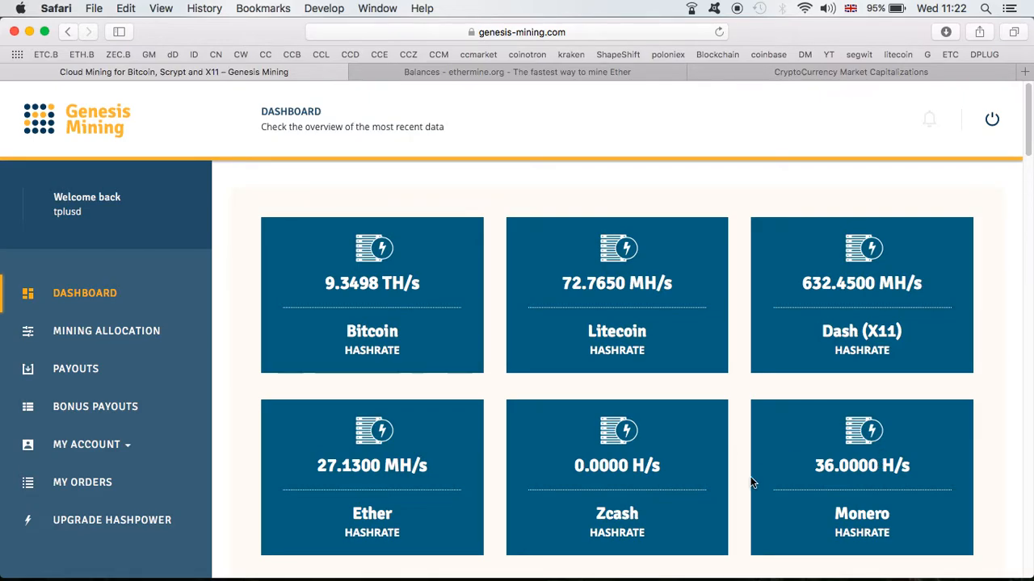
{"action": "mouse_move", "coordinate": [541, 89]}
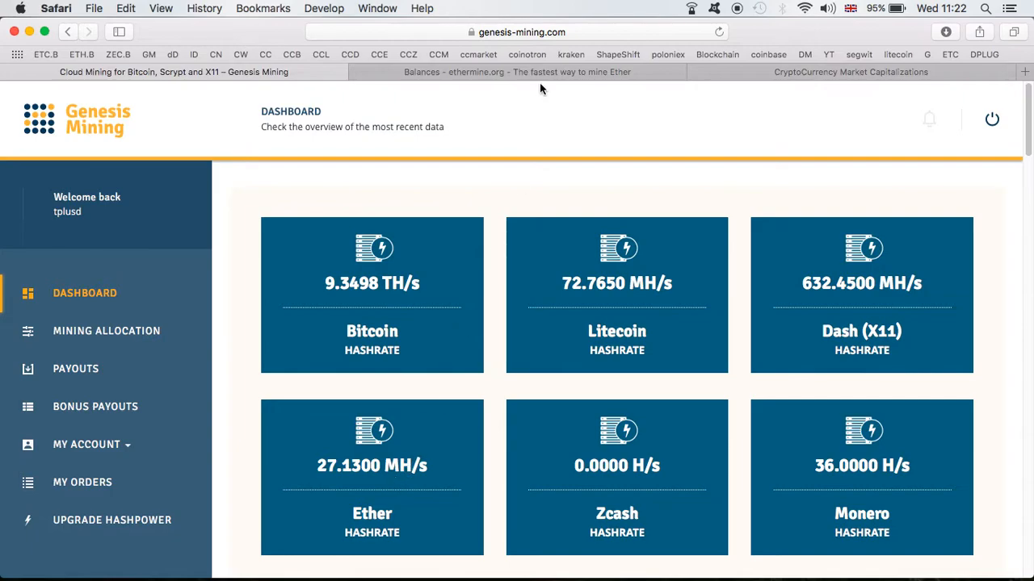
{"action": "left_click", "coordinate": [516, 72]}
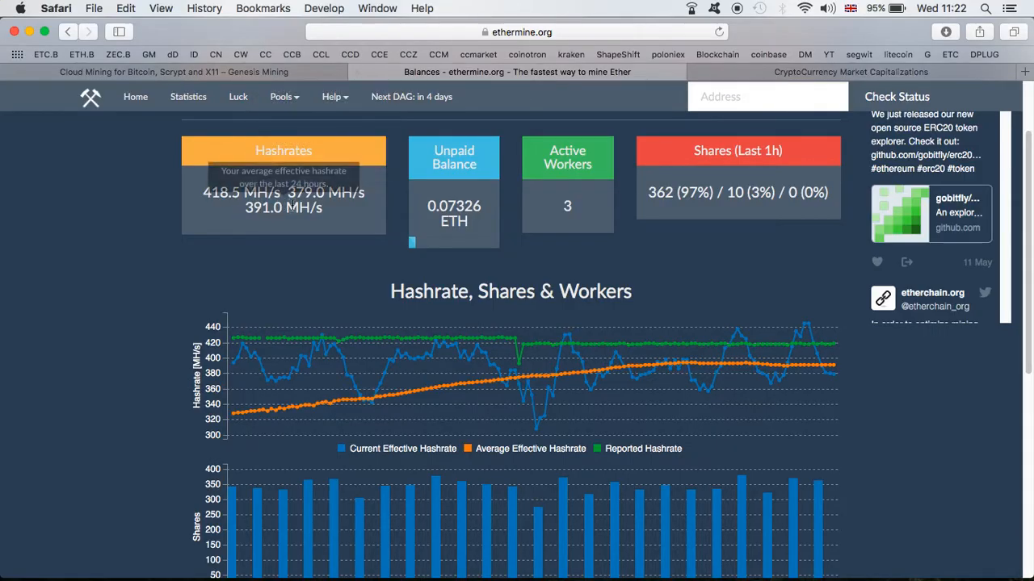
{"action": "mouse_move", "coordinate": [630, 273]}
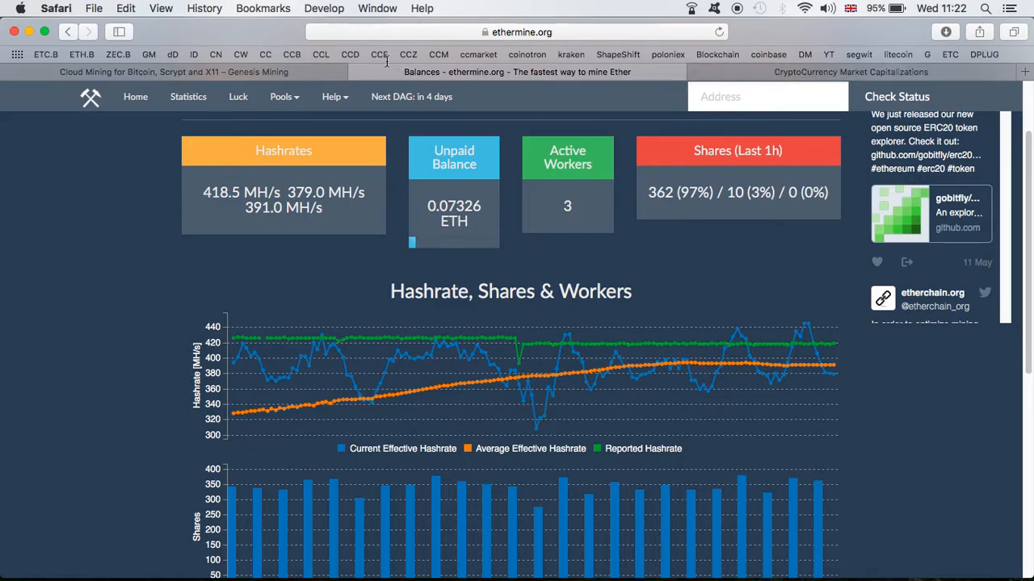
{"action": "left_click", "coordinate": [174, 72]}
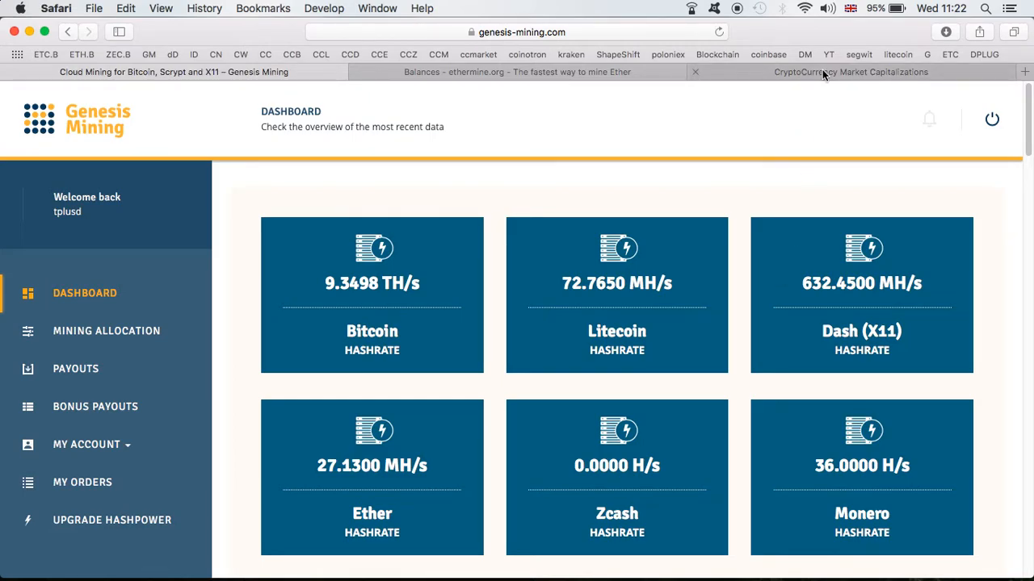
- Bring up CoinMarketCap rankings and scroll through coin prices and 24h changes
{"action": "left_click", "coordinate": [850, 72]}
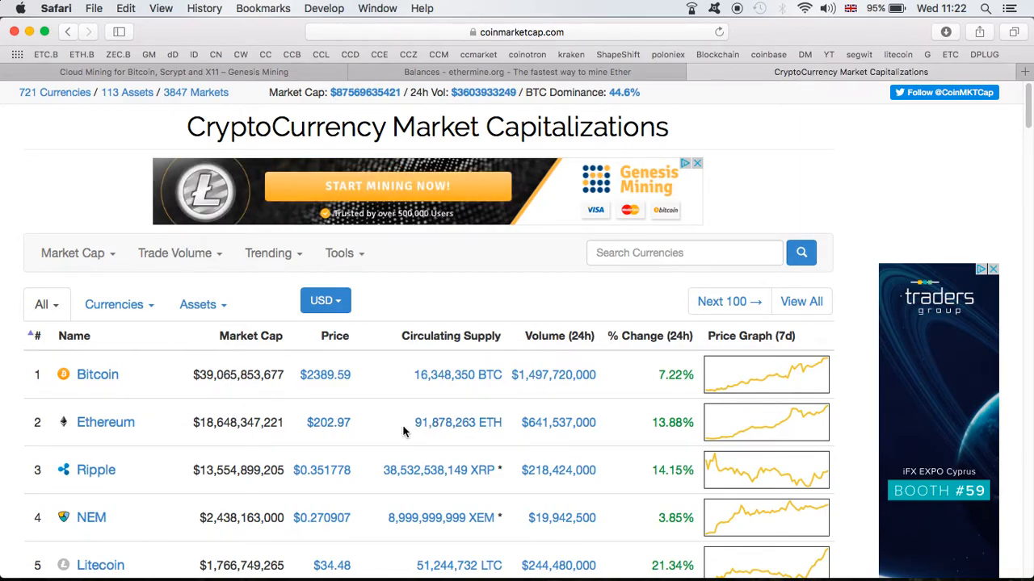
{"action": "scroll", "scroll_direction": "down", "scroll_amount": 3}
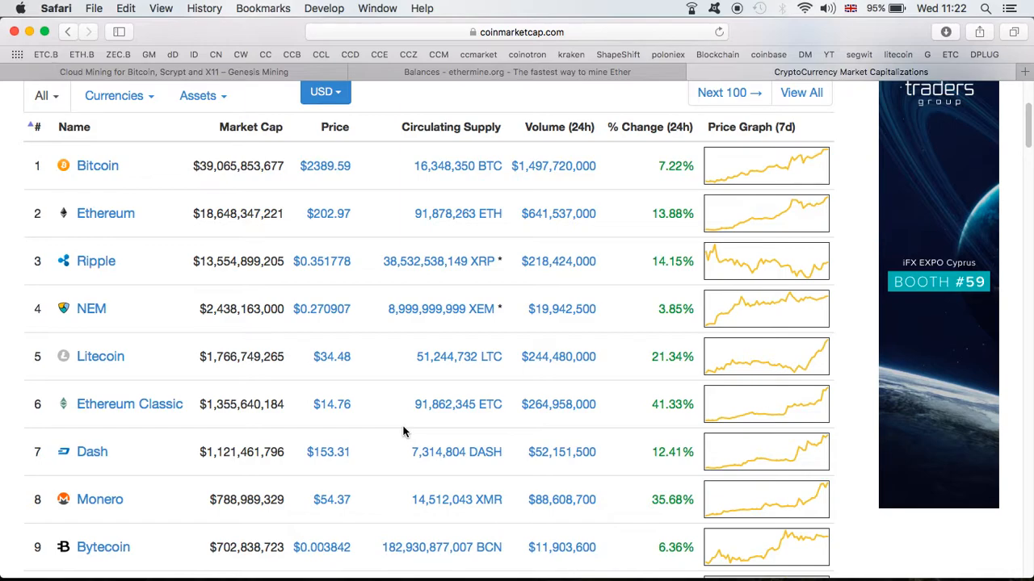
{"action": "mouse_move", "coordinate": [363, 320]}
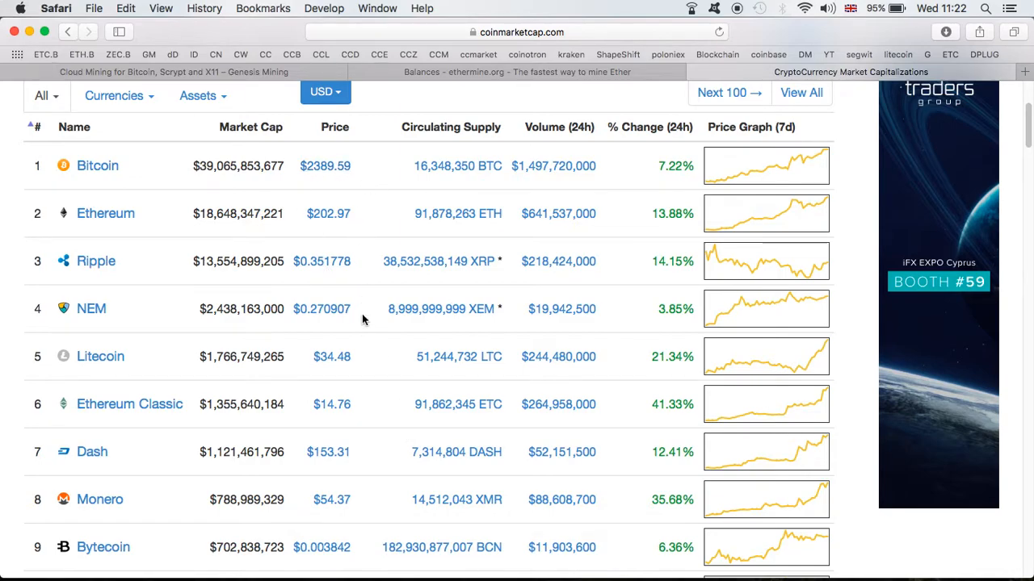
{"action": "mouse_move", "coordinate": [327, 213]}
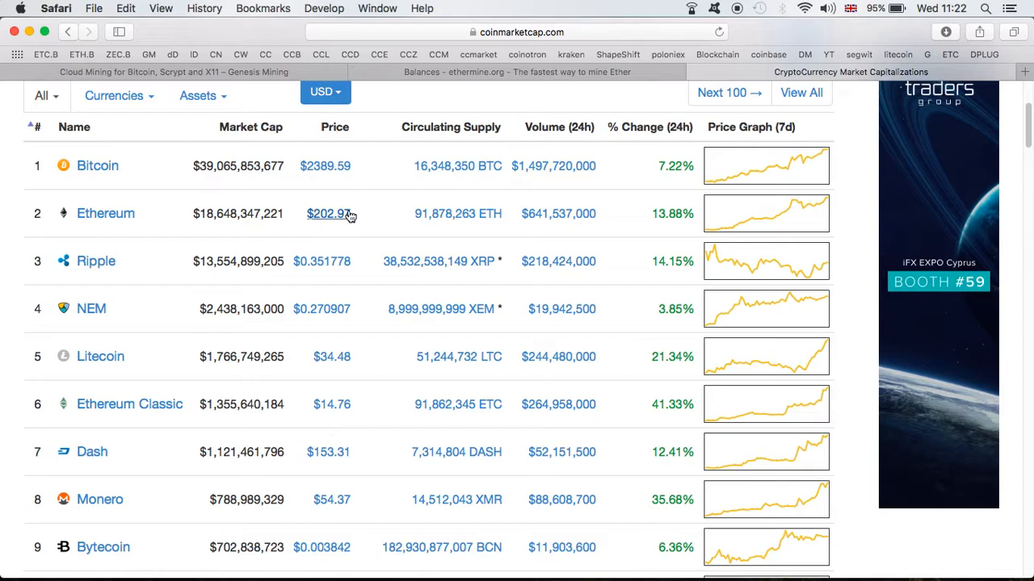
{"action": "scroll", "scroll_direction": "down", "scroll_amount": 3}
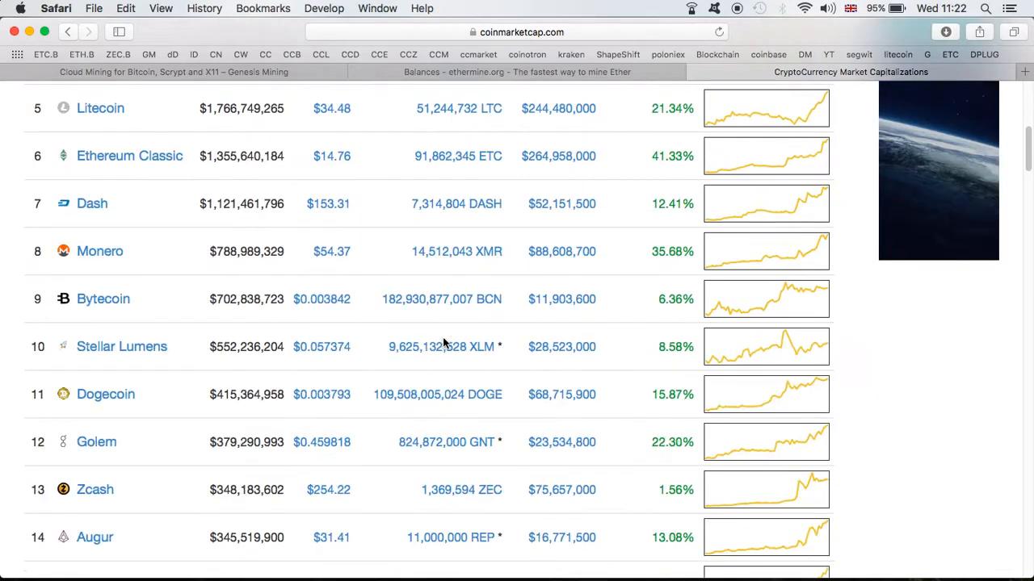
{"action": "scroll", "scroll_direction": "down", "scroll_amount": 3}
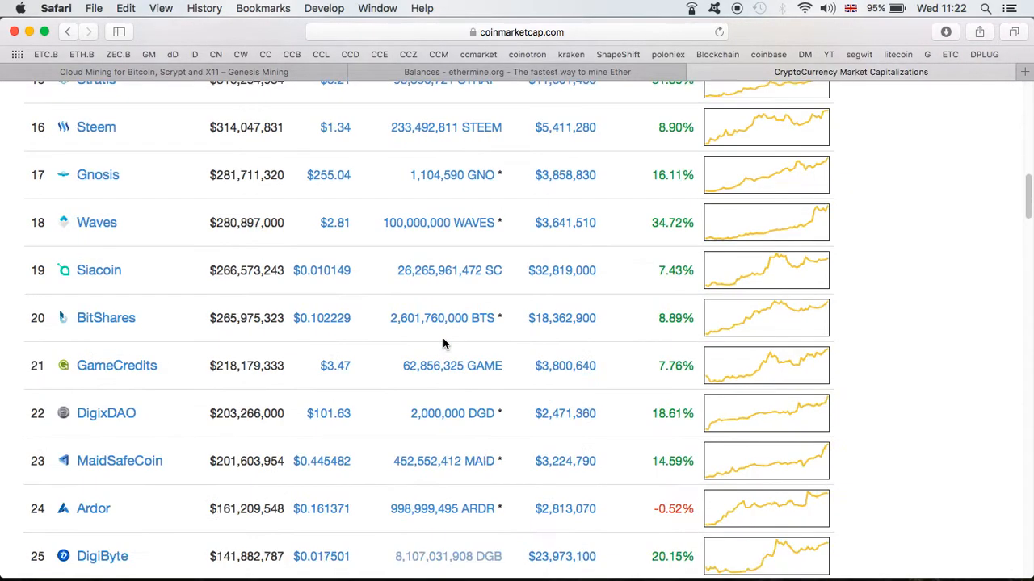
{"action": "scroll", "scroll_direction": "down", "scroll_amount": 3}
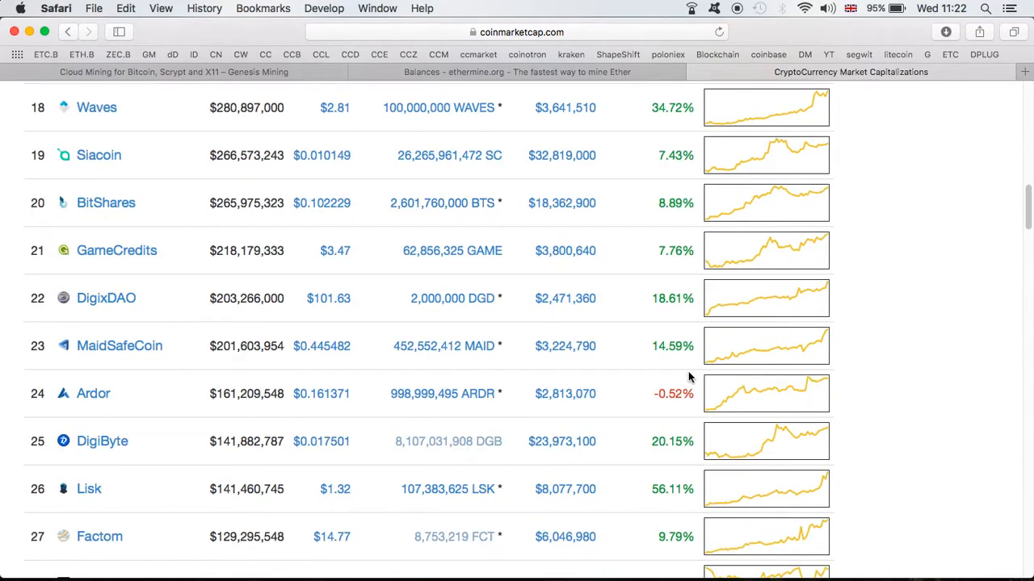
{"action": "scroll", "scroll_direction": "up", "scroll_amount": 3}
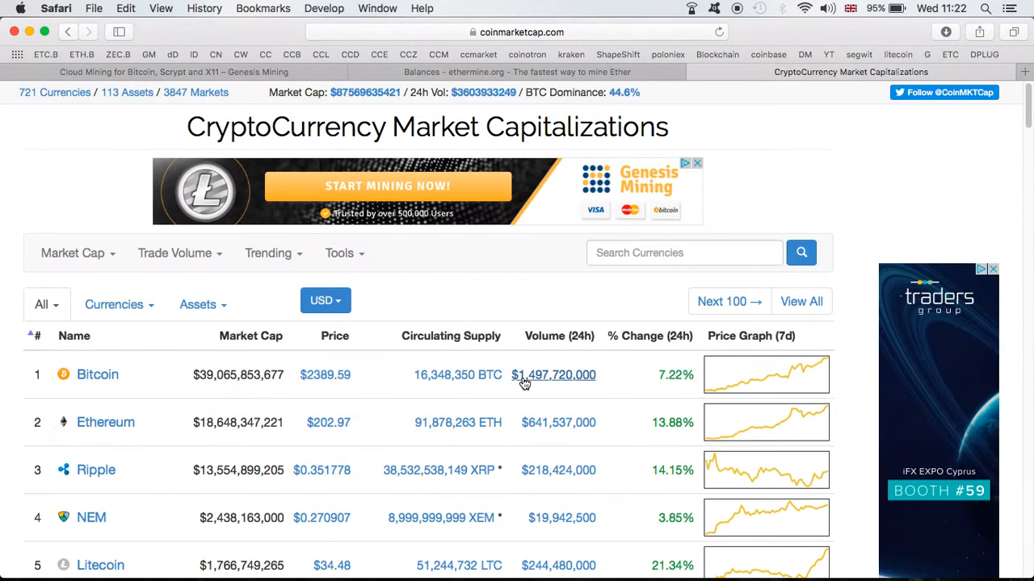
{"action": "scroll", "scroll_direction": "down", "scroll_amount": 3}
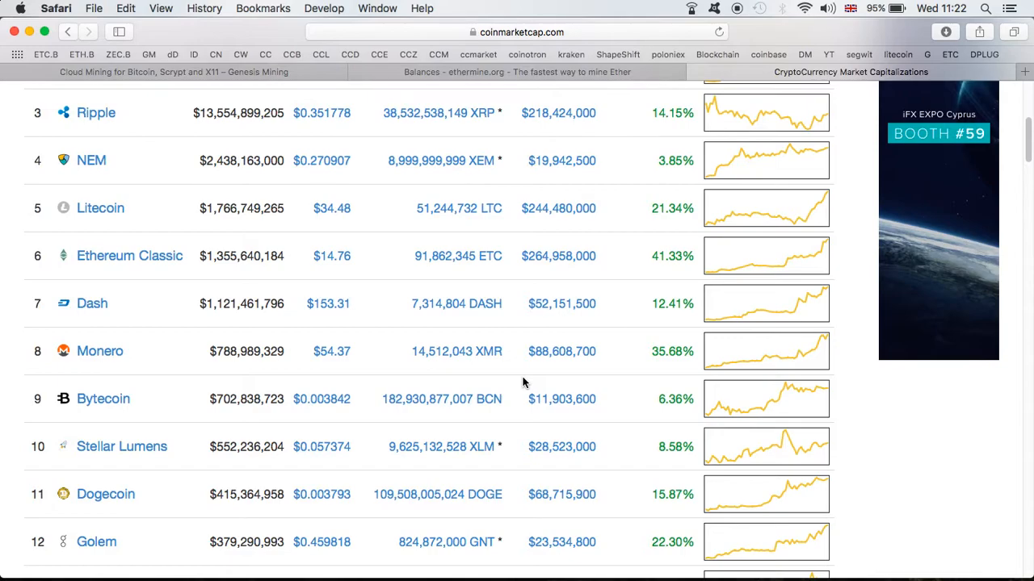
{"action": "scroll", "scroll_direction": "up", "scroll_amount": 3}
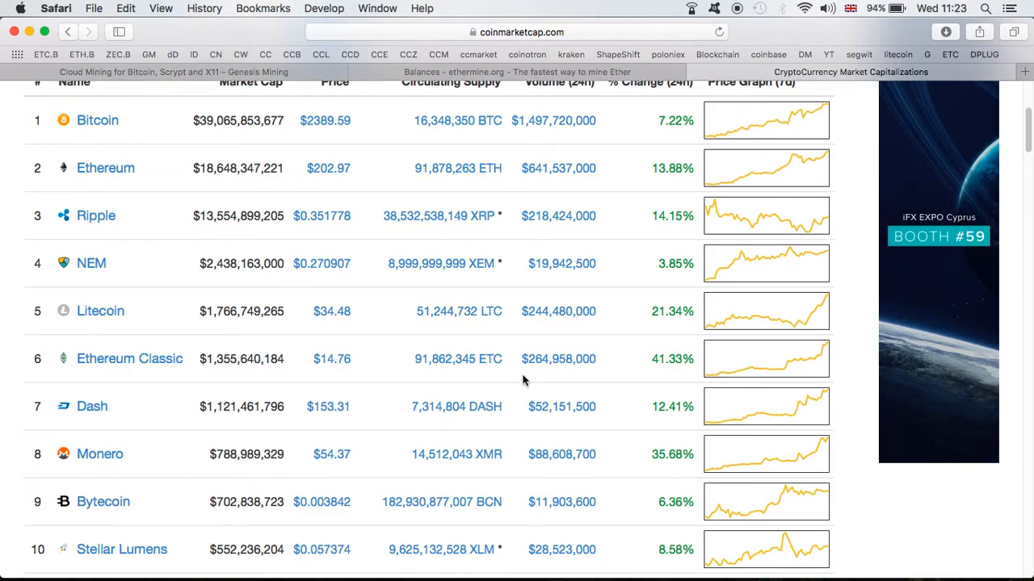
{"action": "mouse_move", "coordinate": [356, 179]}
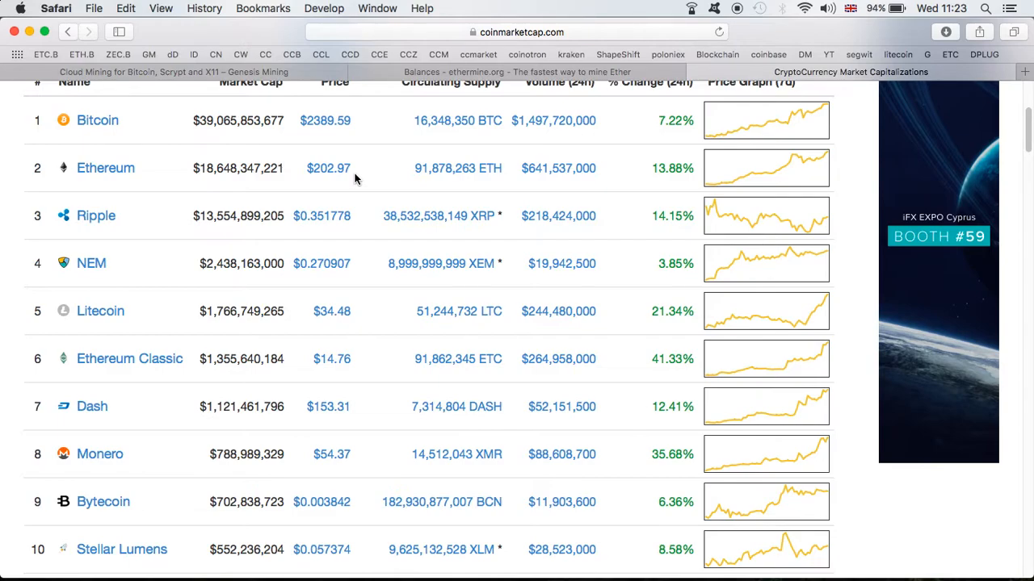
{"action": "mouse_move", "coordinate": [447, 173]}
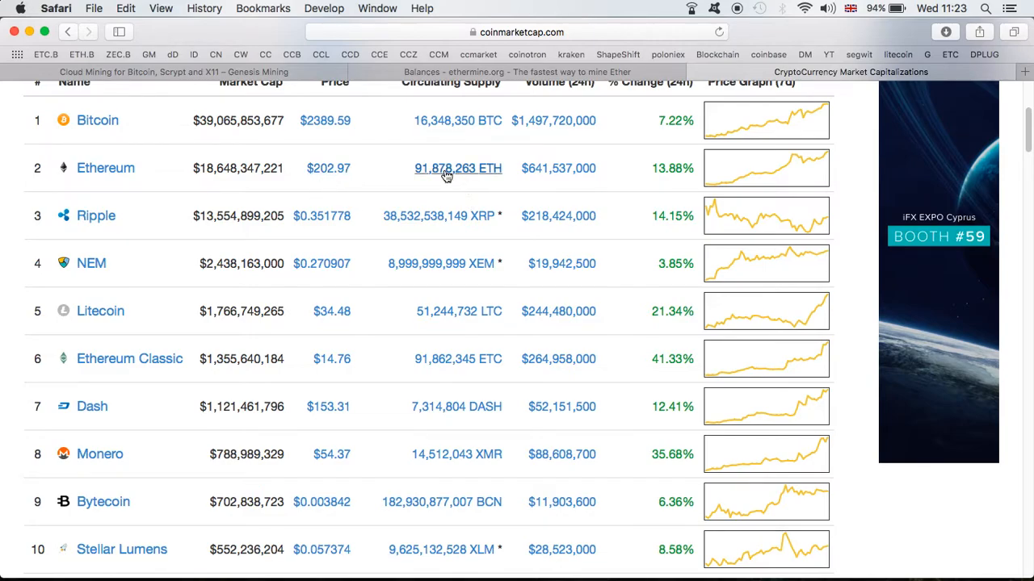
{"action": "mouse_move", "coordinate": [320, 211]}
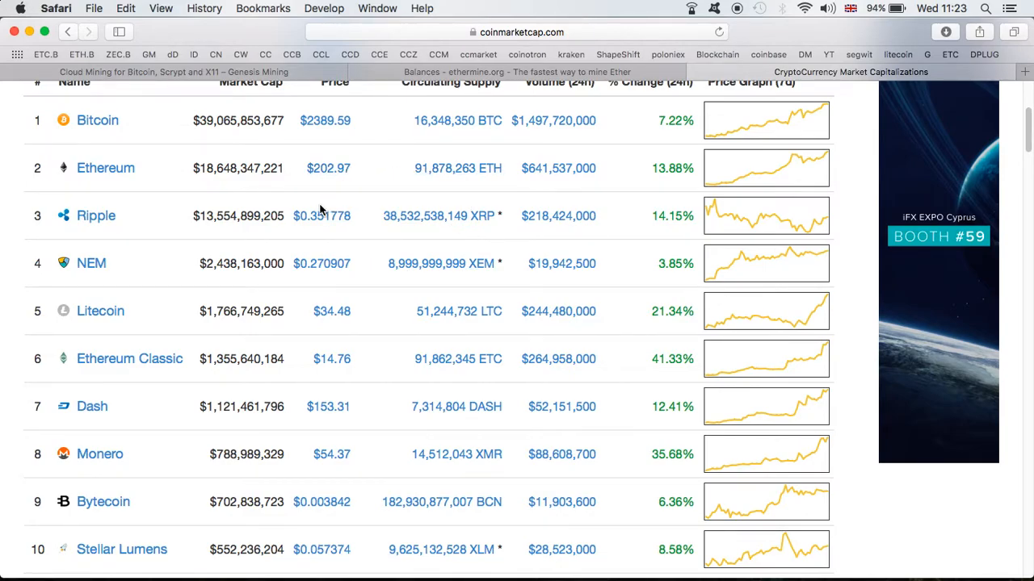
{"action": "mouse_move", "coordinate": [321, 216]}
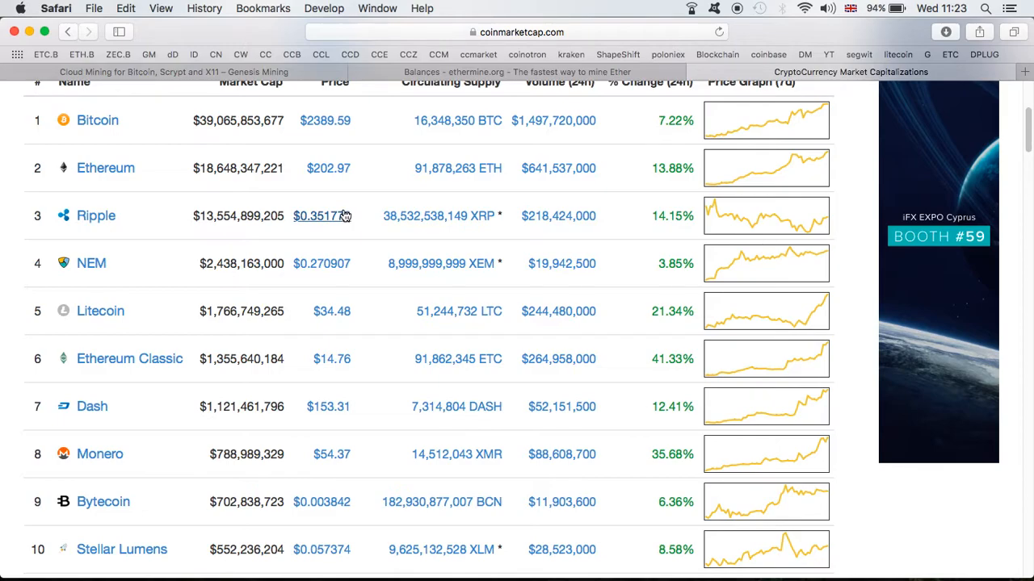
{"action": "mouse_move", "coordinate": [359, 314]}
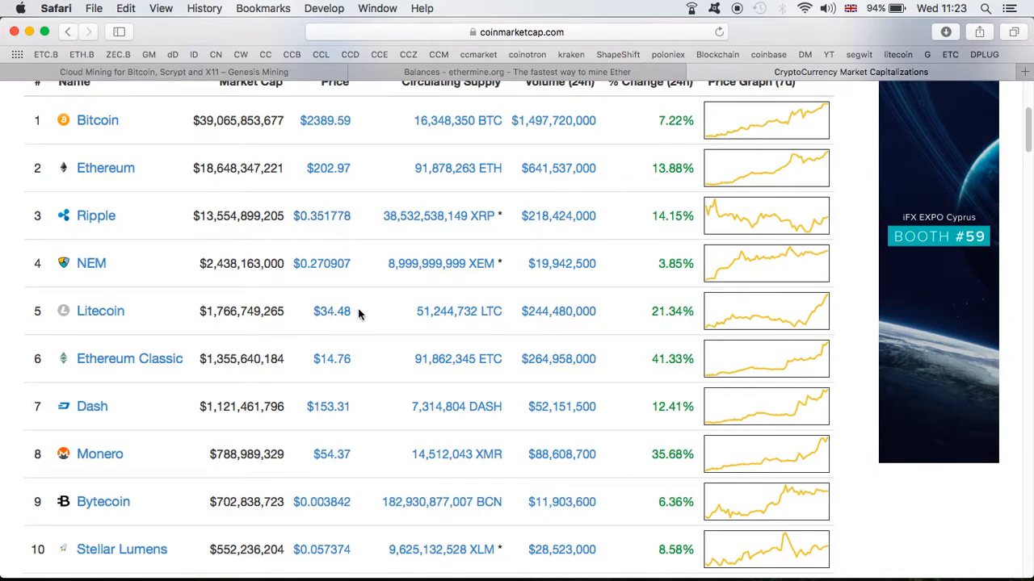
{"action": "mouse_move", "coordinate": [347, 291]}
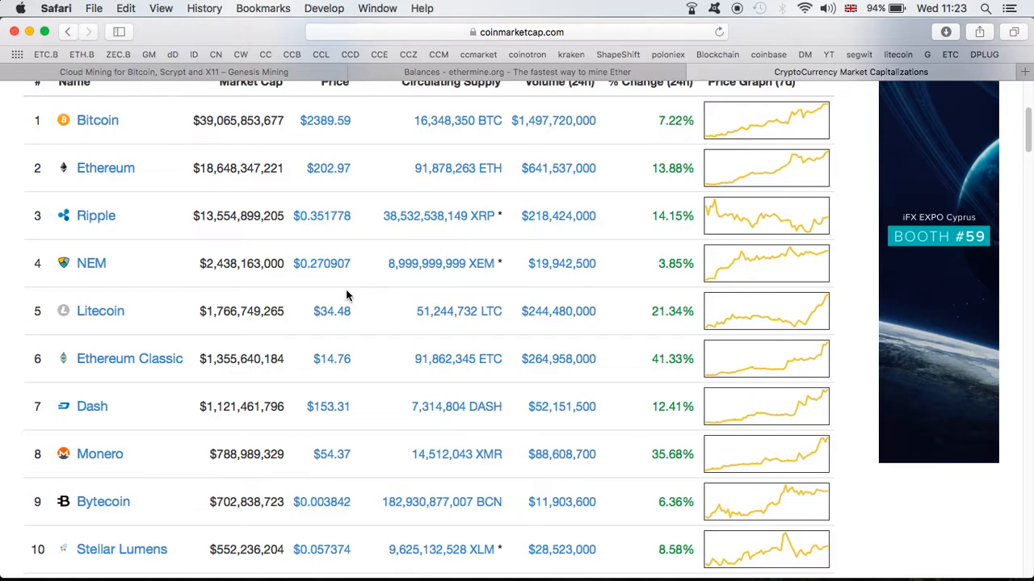
{"action": "mouse_move", "coordinate": [553, 299]}
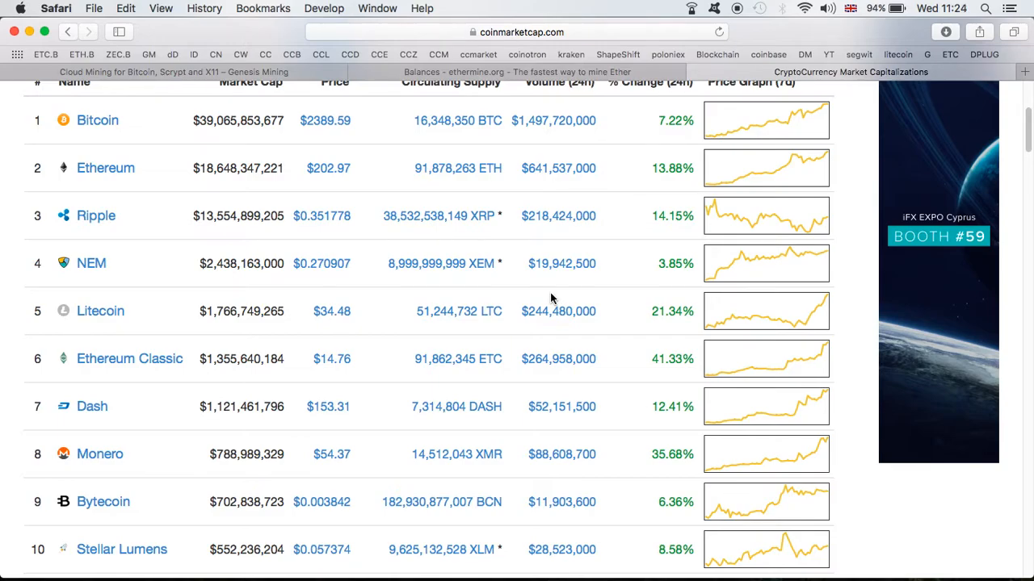
{"action": "mouse_move", "coordinate": [670, 242]}
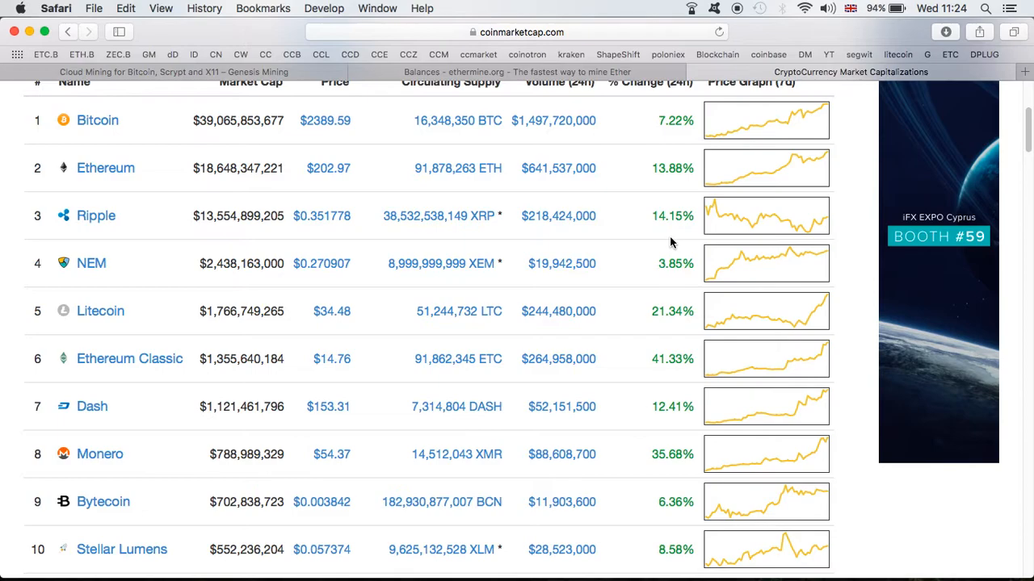
{"action": "mouse_move", "coordinate": [471, 143]}
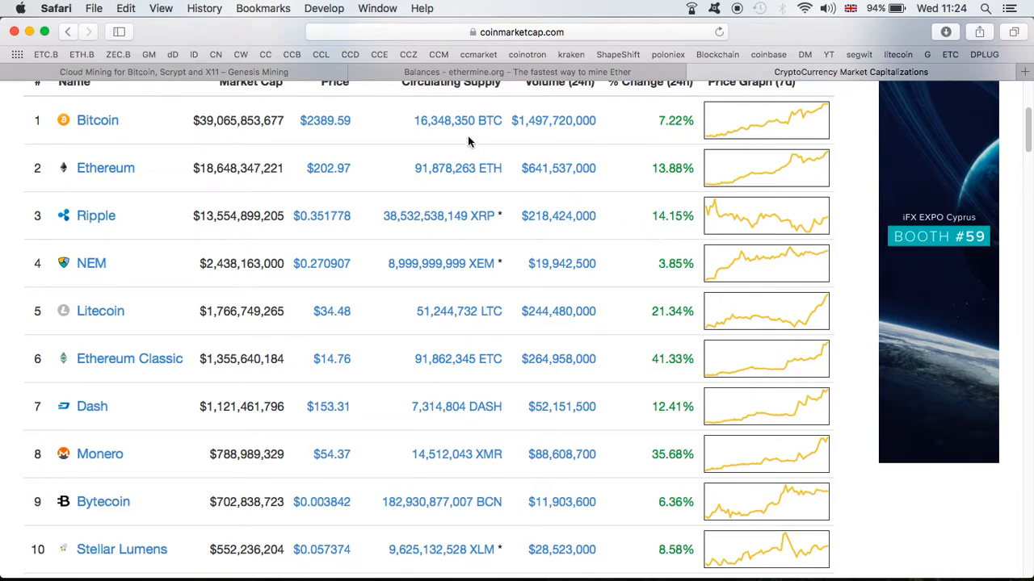
- Switch to the Genesis Mining dashboard showing 9.3498 TH/s Bitcoin and 36.0000 H/s Monero
{"action": "left_click", "coordinate": [161, 72]}
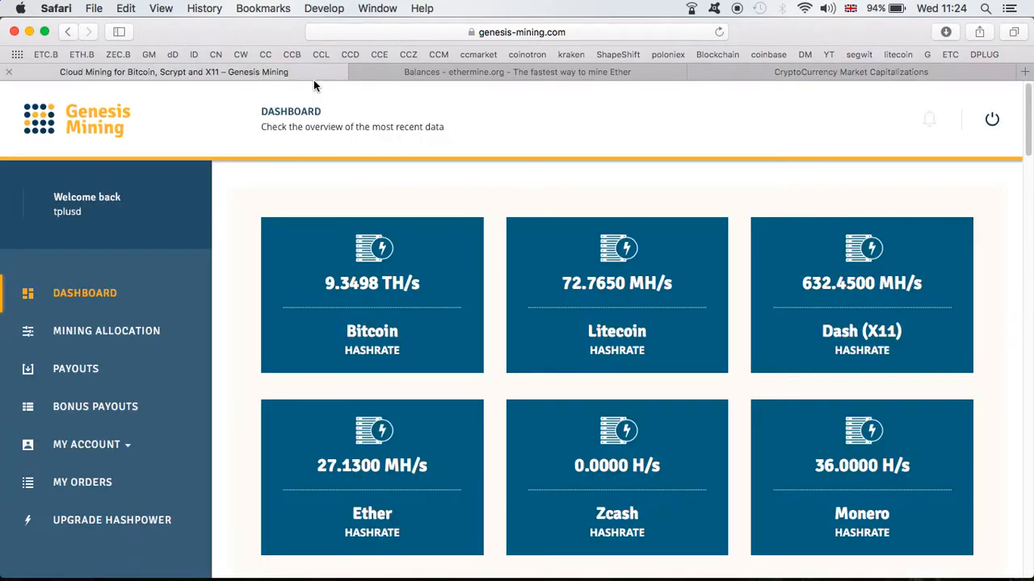
{"action": "mouse_move", "coordinate": [520, 132]}
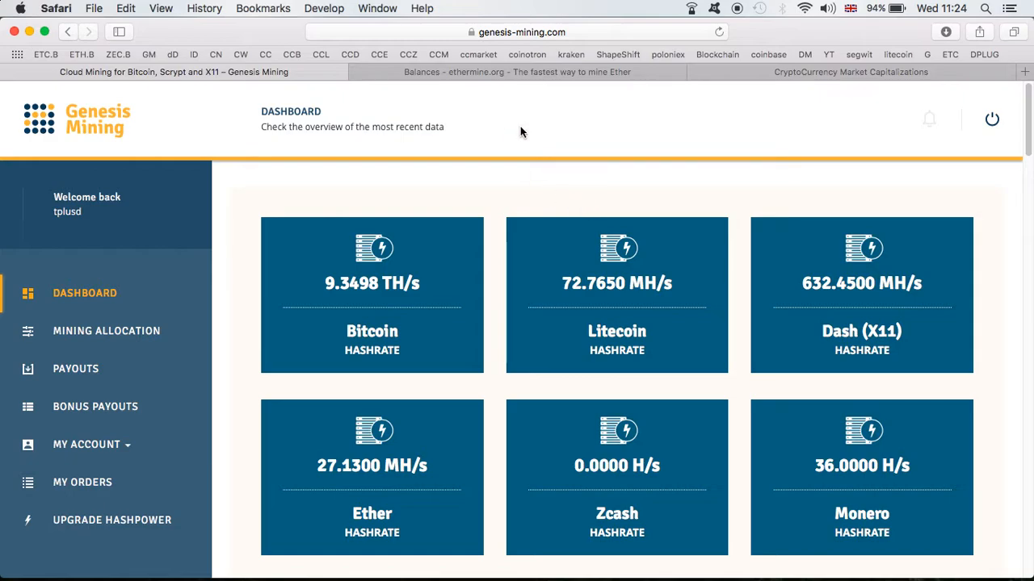
{"action": "mouse_move", "coordinate": [539, 76]}
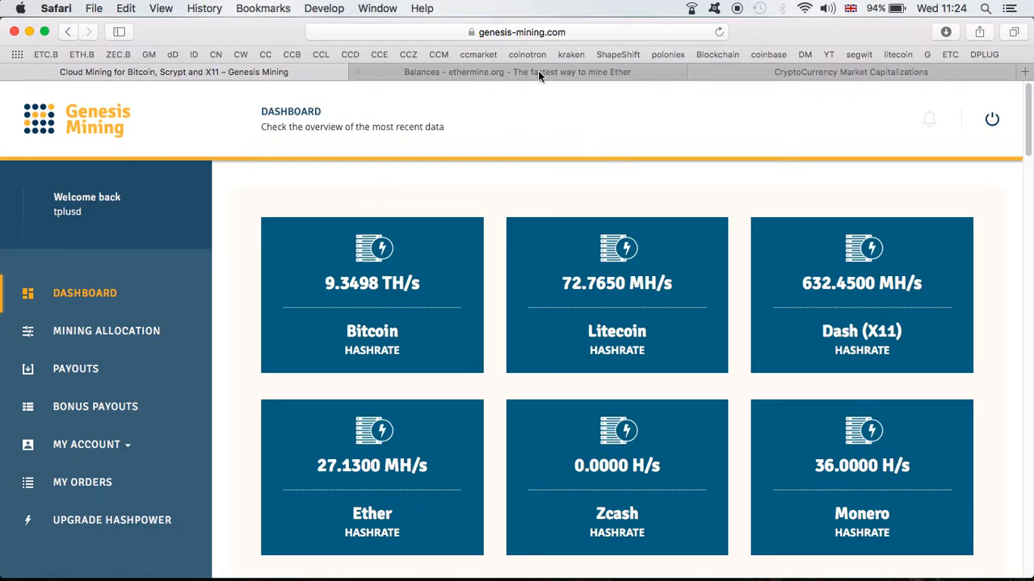
- Switch to Ethermine's balance page with 0.07326 ETH unpaid and 362 shares last hour
{"action": "left_click", "coordinate": [492, 72]}
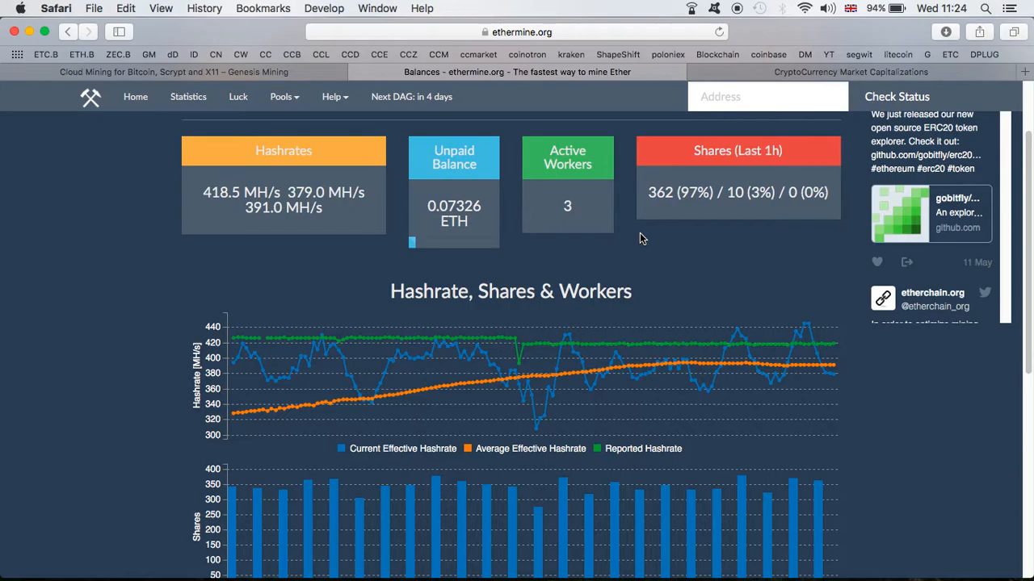
{"action": "mouse_move", "coordinate": [420, 173]}
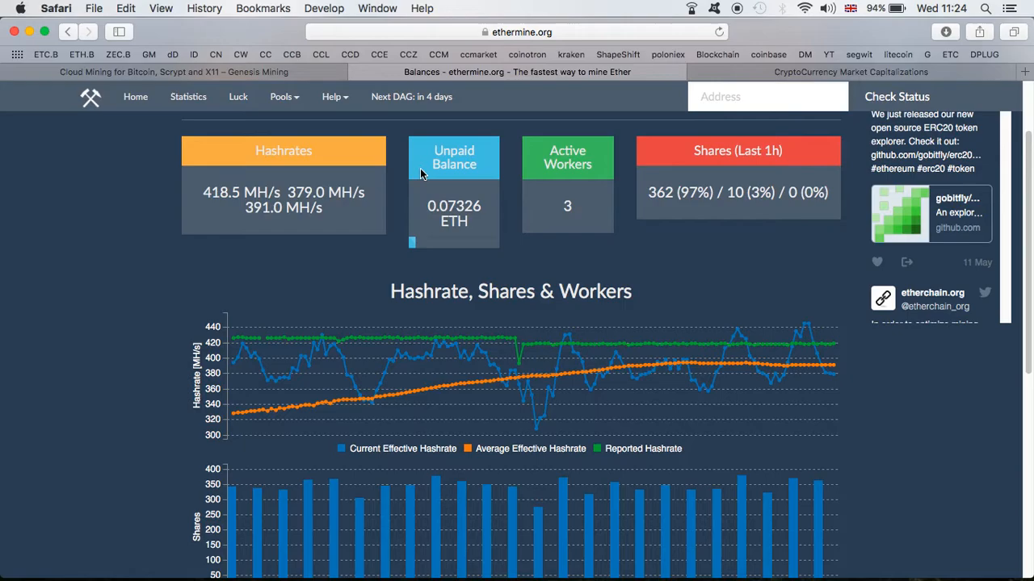
{"action": "mouse_move", "coordinate": [418, 141]}
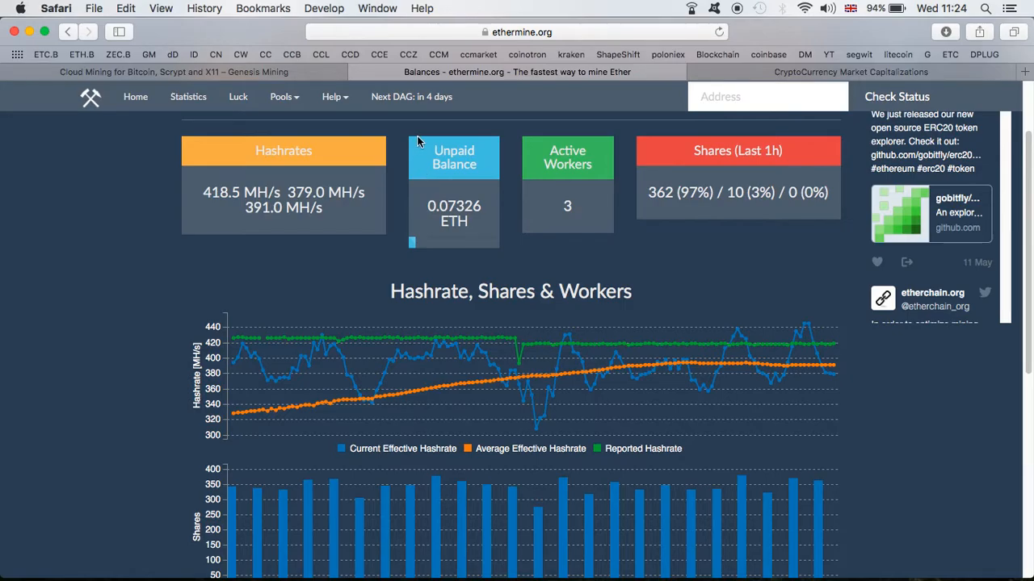
{"action": "mouse_move", "coordinate": [488, 121]}
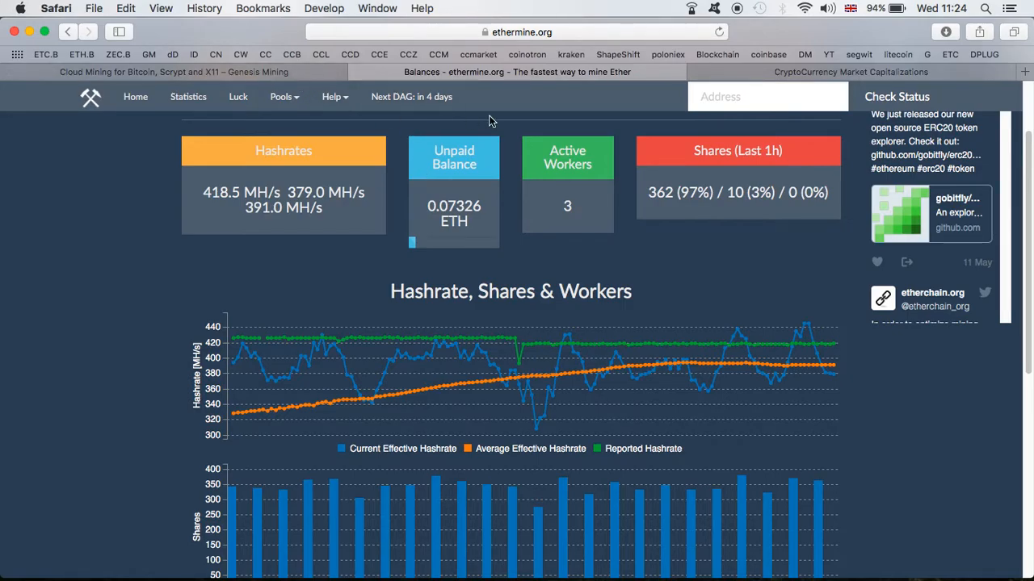
- Review Genesis Mining hashrates, then switch to CoinMarketCap prices like Litecoin at $34.48
{"action": "left_click", "coordinate": [173, 72]}
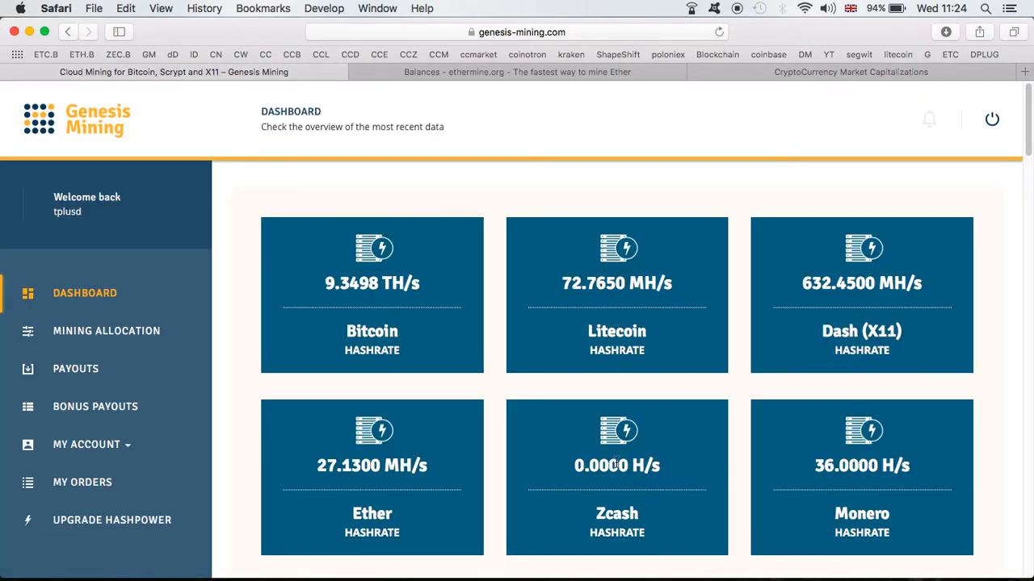
{"action": "mouse_move", "coordinate": [642, 322]}
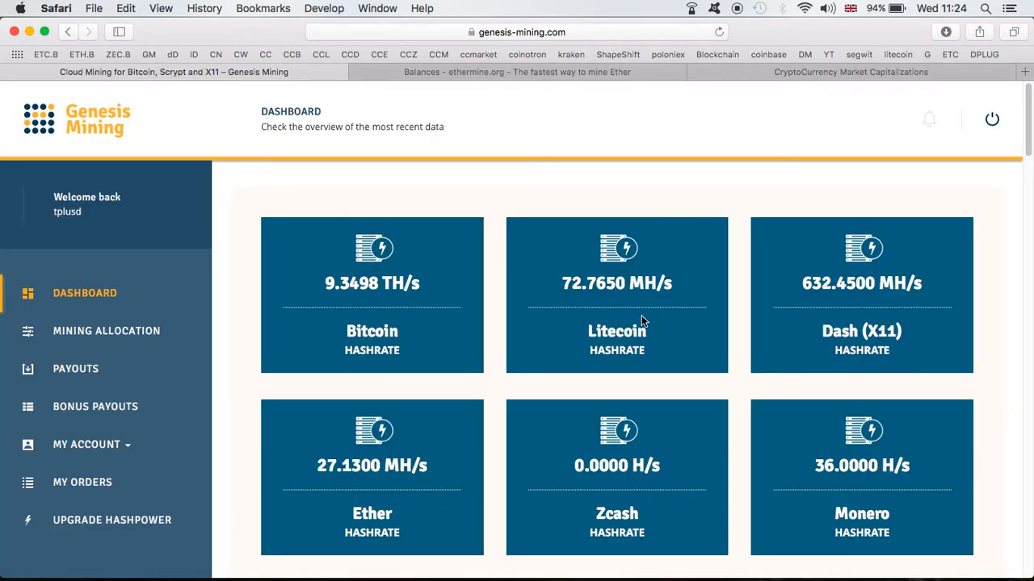
{"action": "mouse_move", "coordinate": [804, 323]}
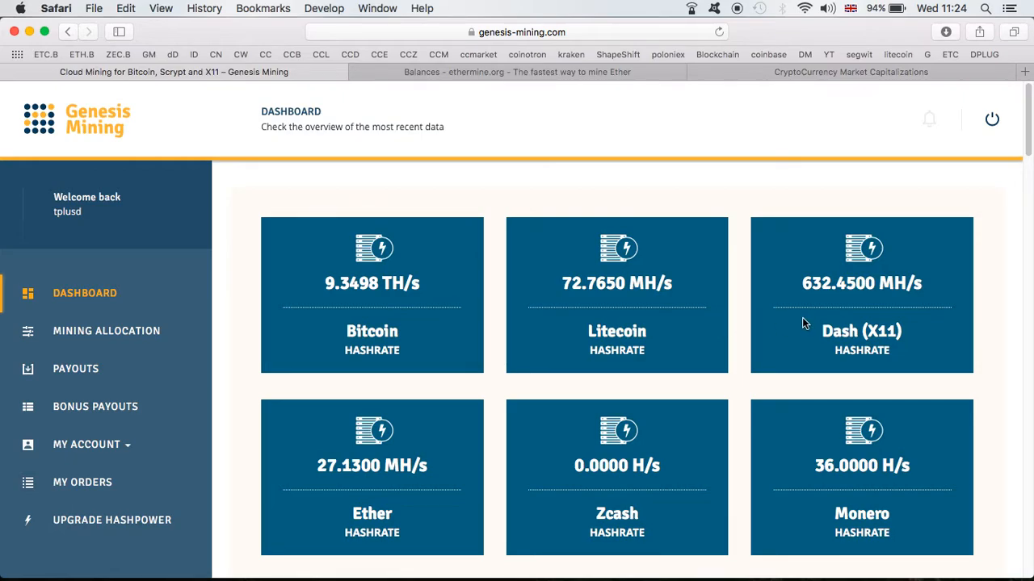
{"action": "mouse_move", "coordinate": [781, 272]}
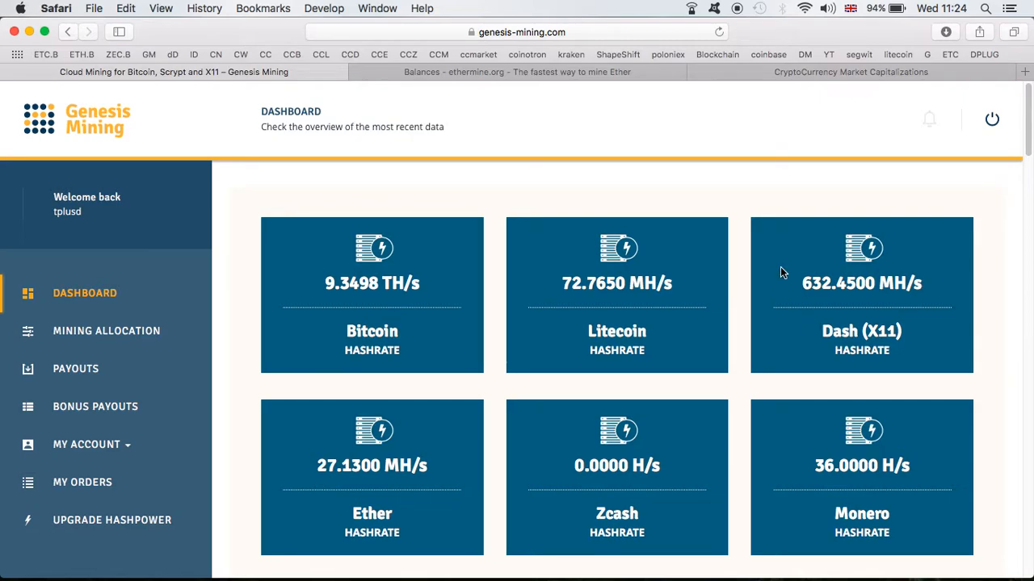
{"action": "mouse_move", "coordinate": [554, 72]}
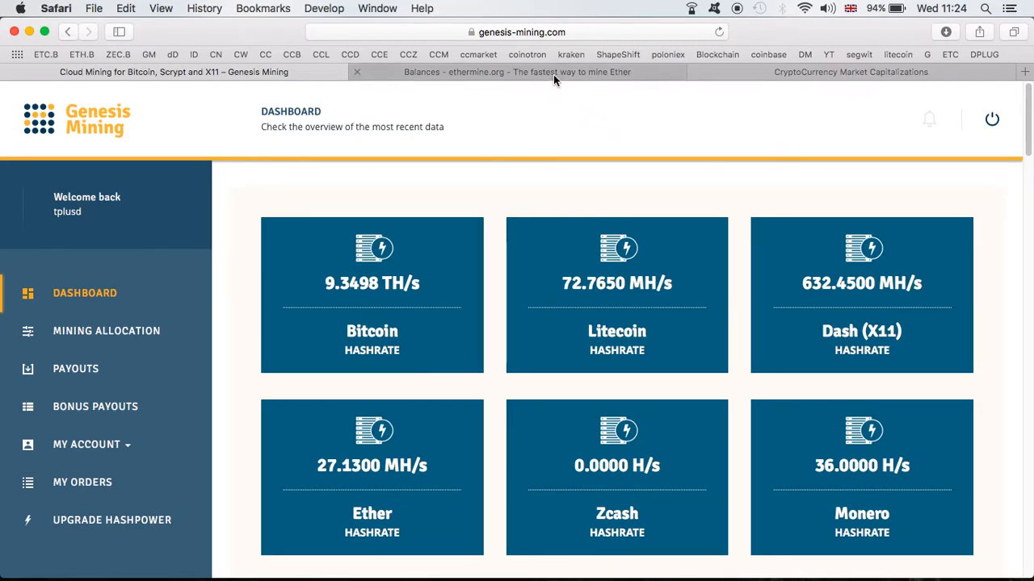
{"action": "mouse_move", "coordinate": [808, 77]}
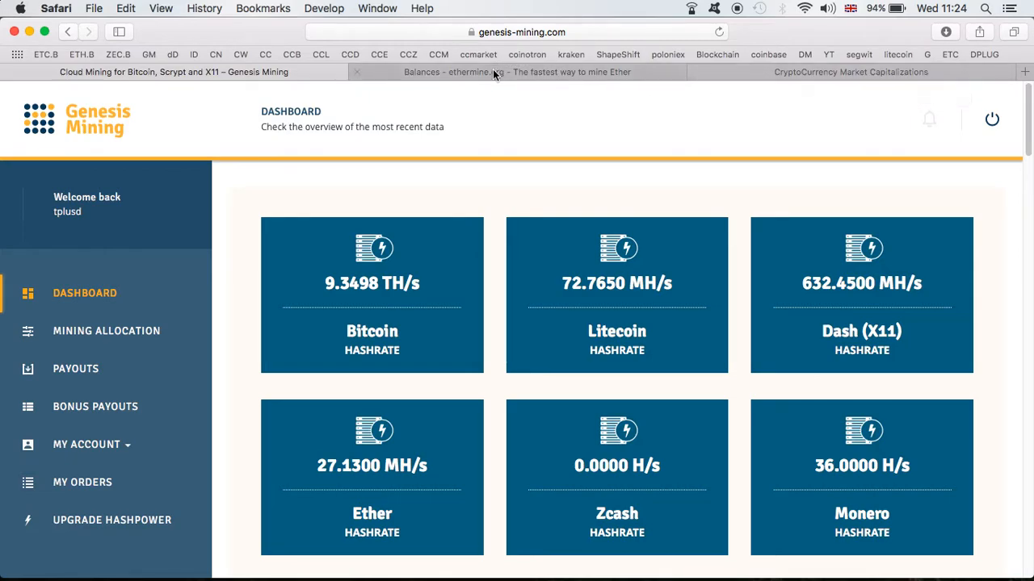
{"action": "mouse_move", "coordinate": [684, 72]}
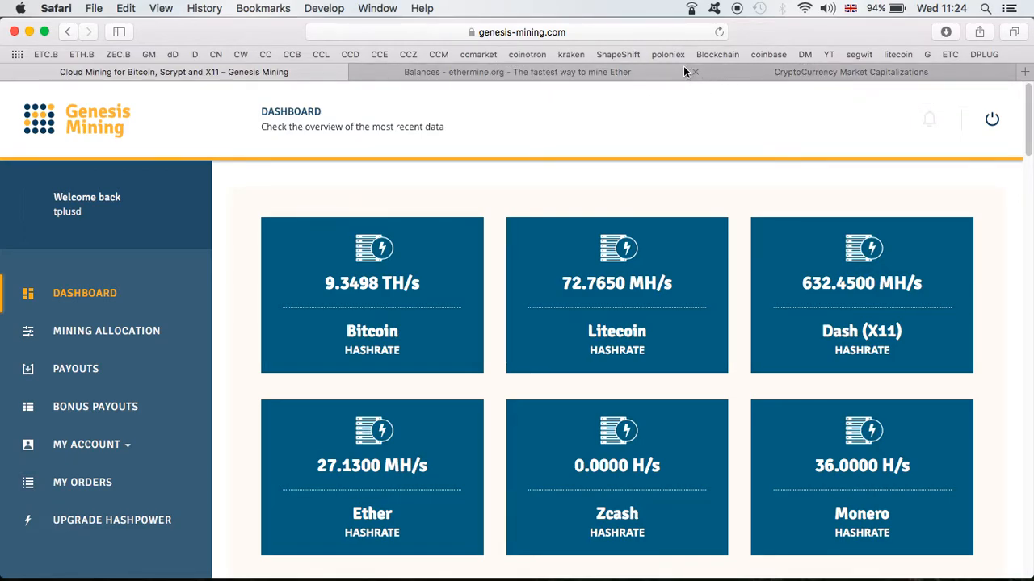
{"action": "left_click", "coordinate": [850, 71]}
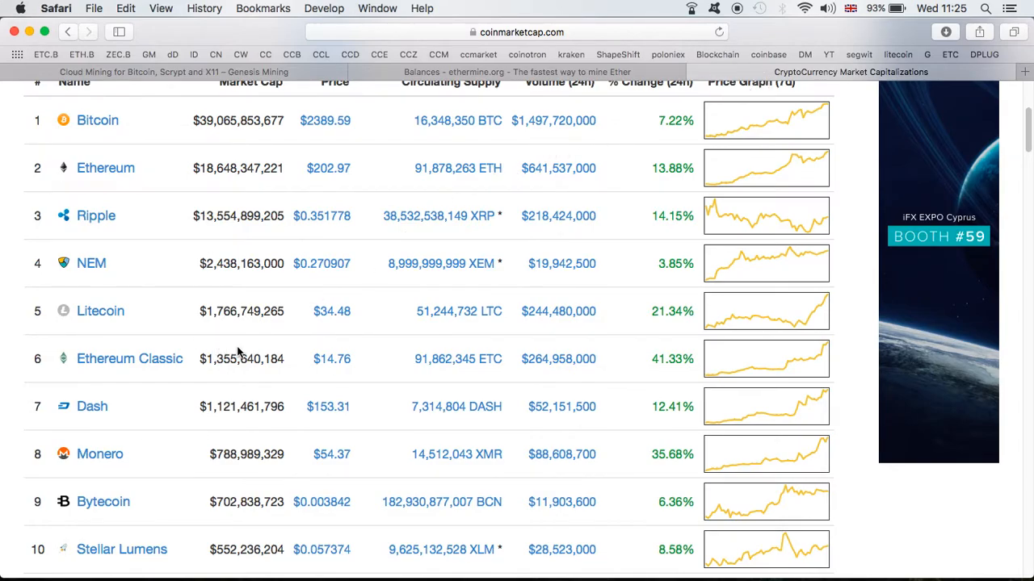
{"action": "mouse_move", "coordinate": [352, 368]}
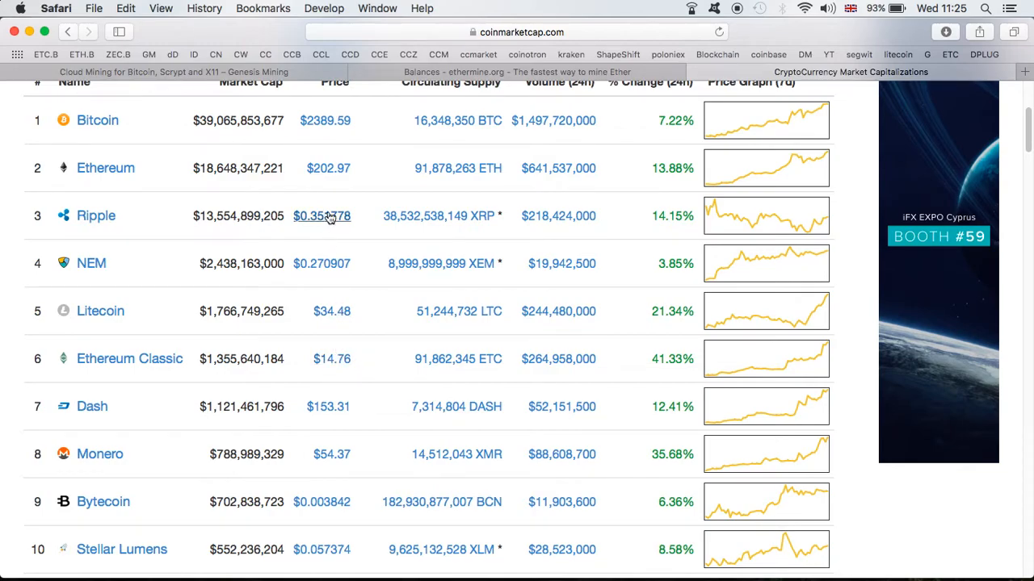
{"action": "mouse_move", "coordinate": [332, 358]}
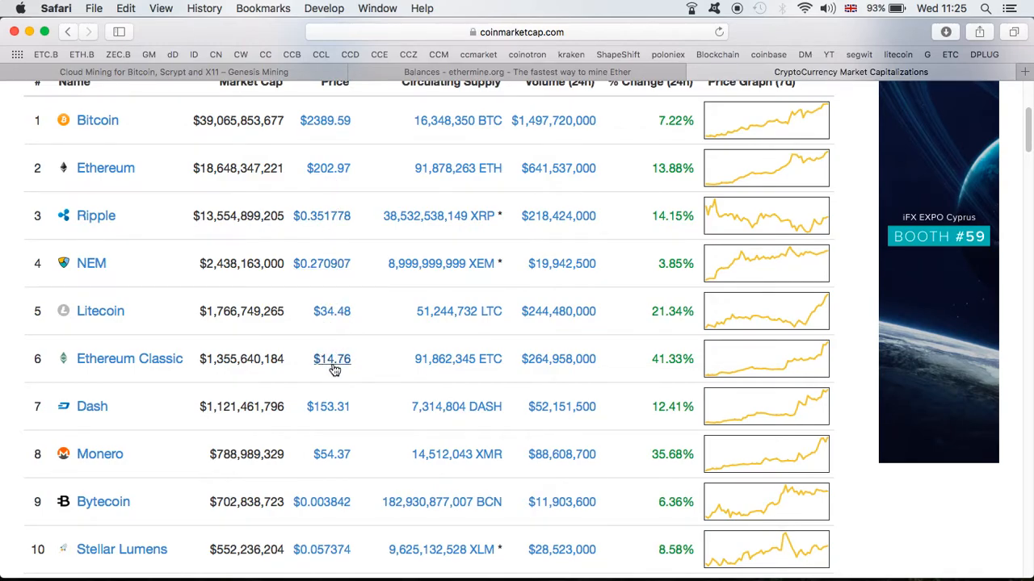
{"action": "mouse_move", "coordinate": [431, 377]}
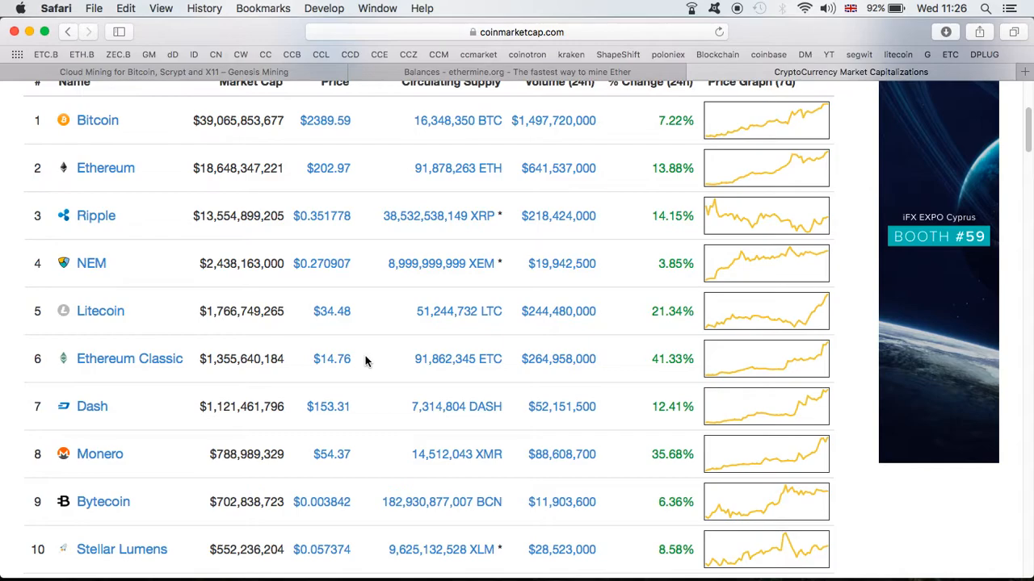
{"action": "mouse_move", "coordinate": [58, 287]}
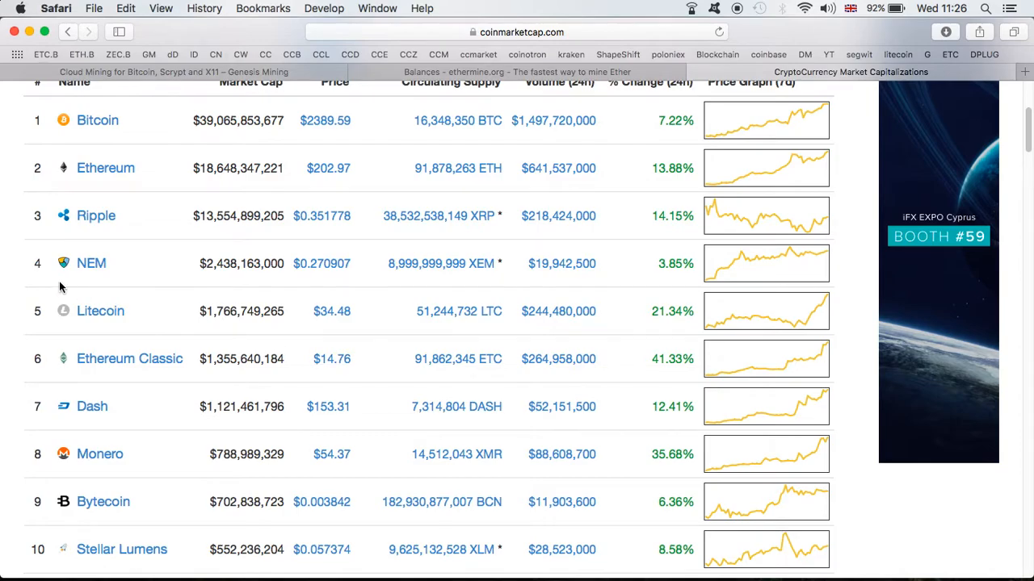
{"action": "left_click", "coordinate": [173, 72]}
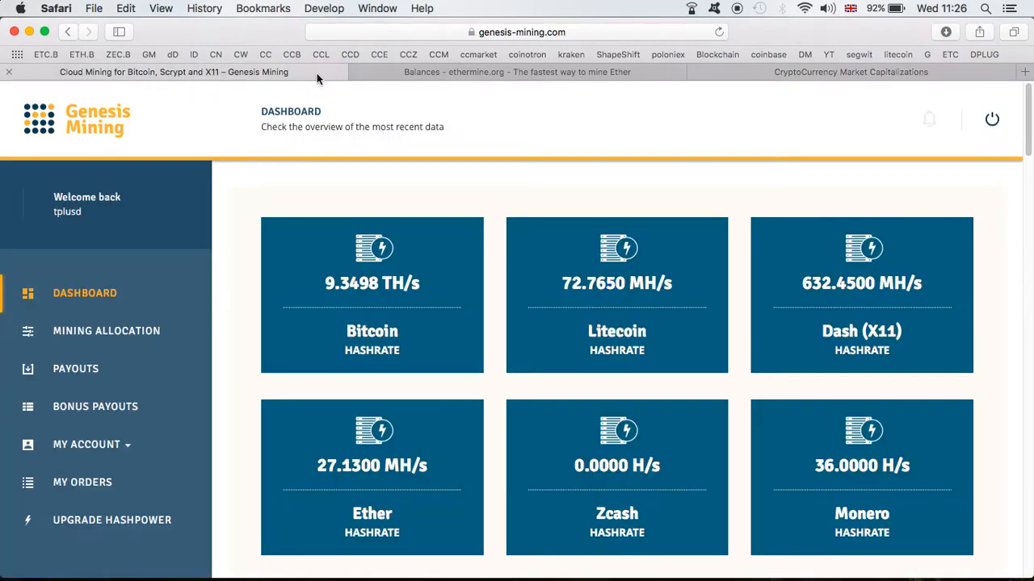
{"action": "left_click", "coordinate": [850, 71]}
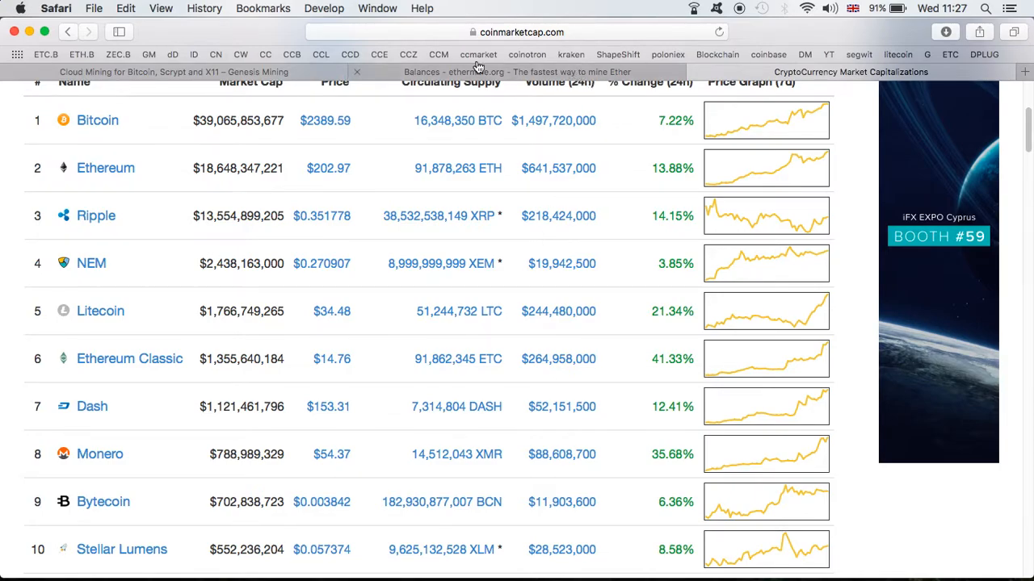
- Show Genesis Mining hashrates again, then return to the CoinMarketCap market capitalisations
{"action": "left_click", "coordinate": [174, 72]}
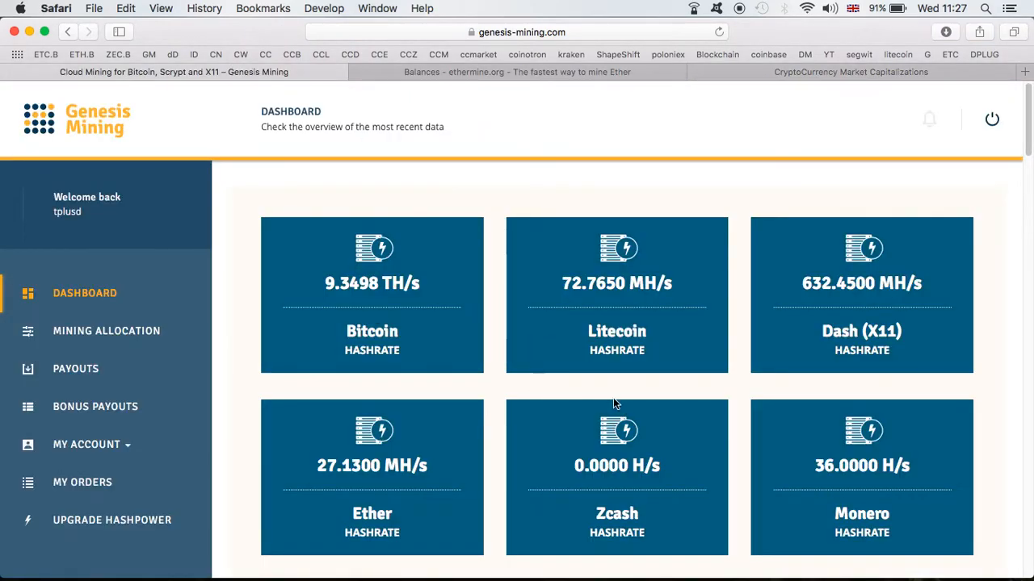
{"action": "mouse_move", "coordinate": [586, 346]}
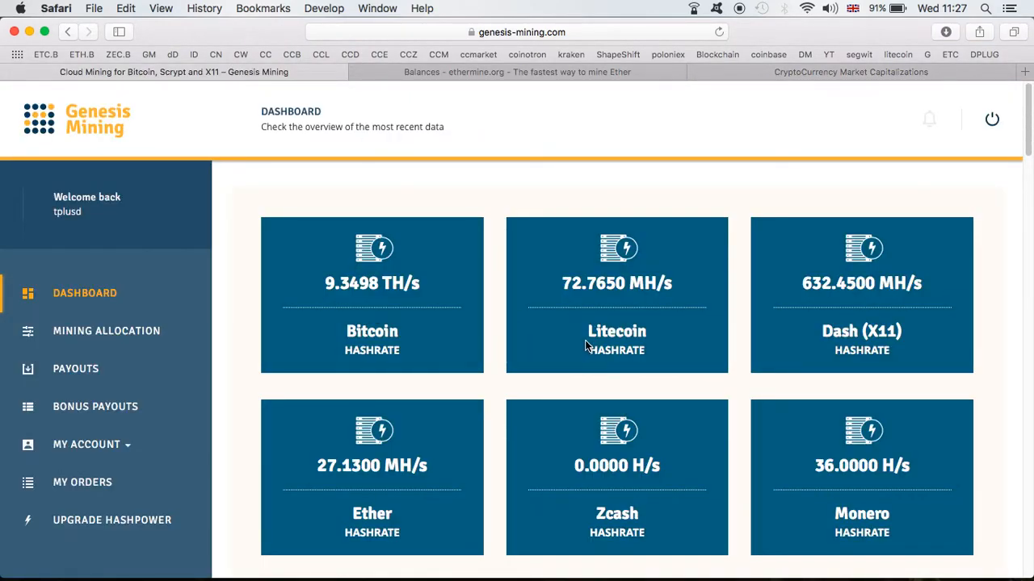
{"action": "mouse_move", "coordinate": [777, 78]}
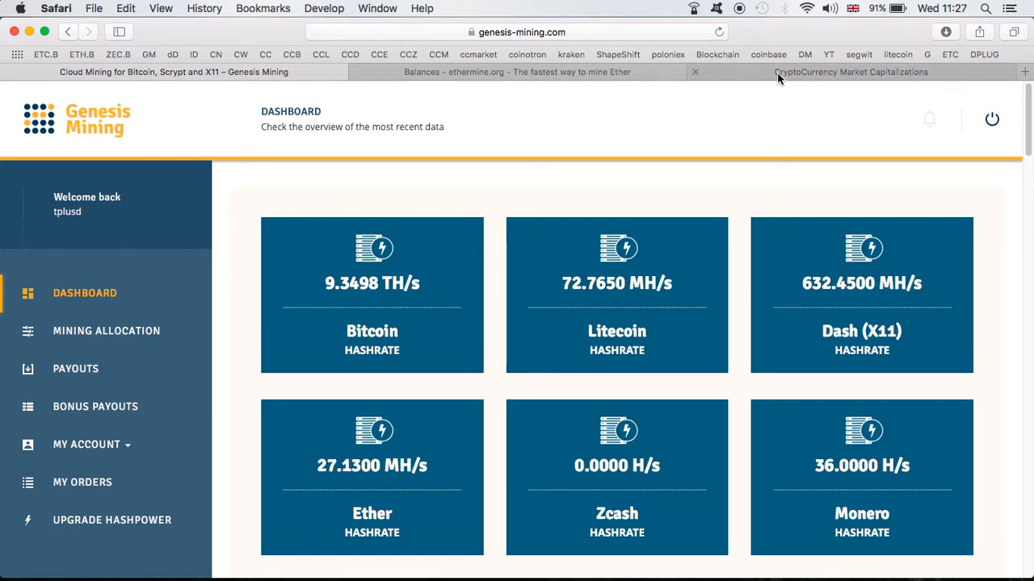
{"action": "left_click", "coordinate": [850, 72]}
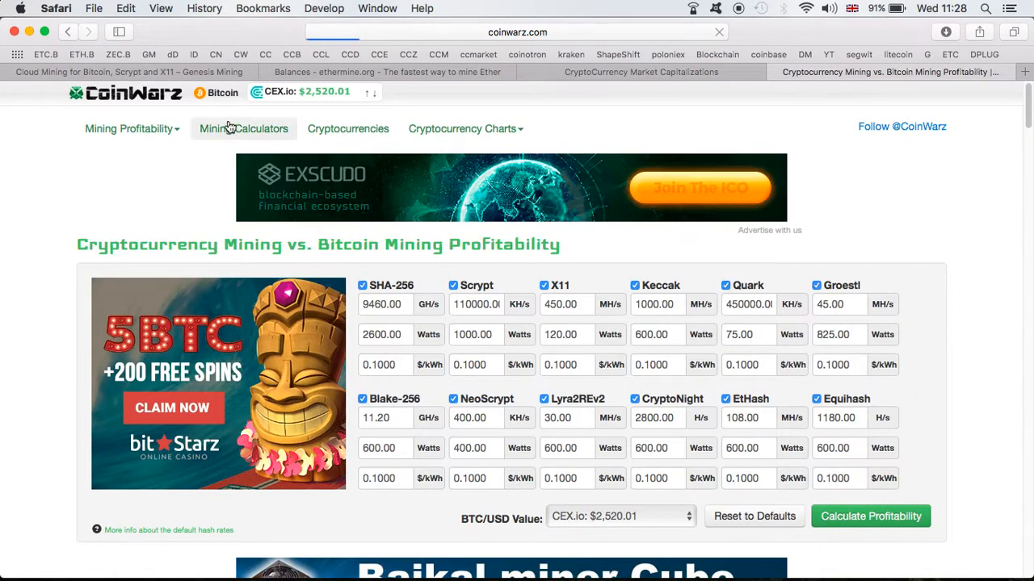
- View CoinWarz's Bitcoin calculator (250.52 days per BTC, $3.82 daily), then return to CoinMarketCap
{"action": "left_click", "coordinate": [243, 128]}
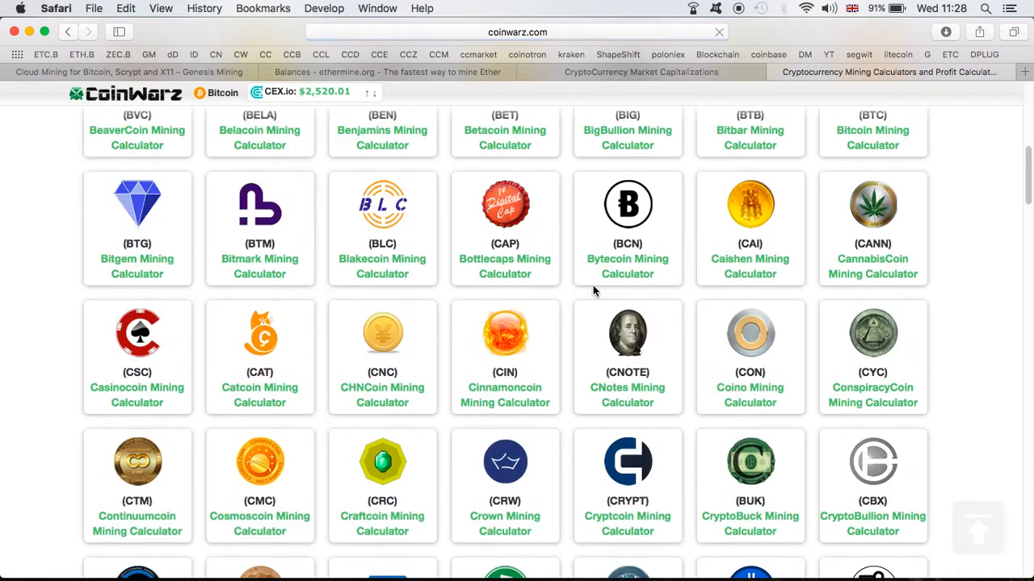
{"action": "scroll", "scroll_direction": "up", "scroll_amount": 3}
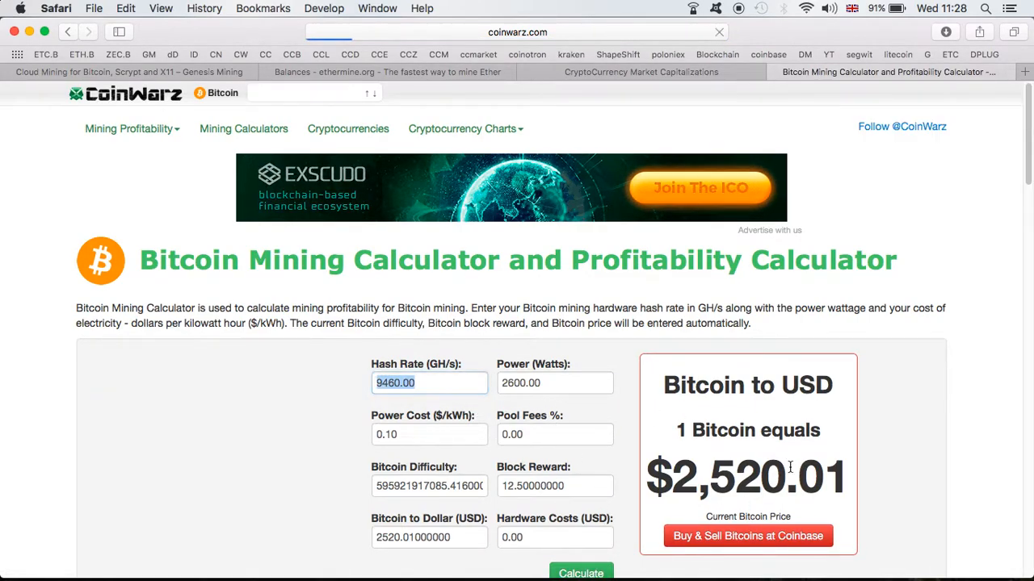
{"action": "scroll", "scroll_direction": "down", "scroll_amount": 3}
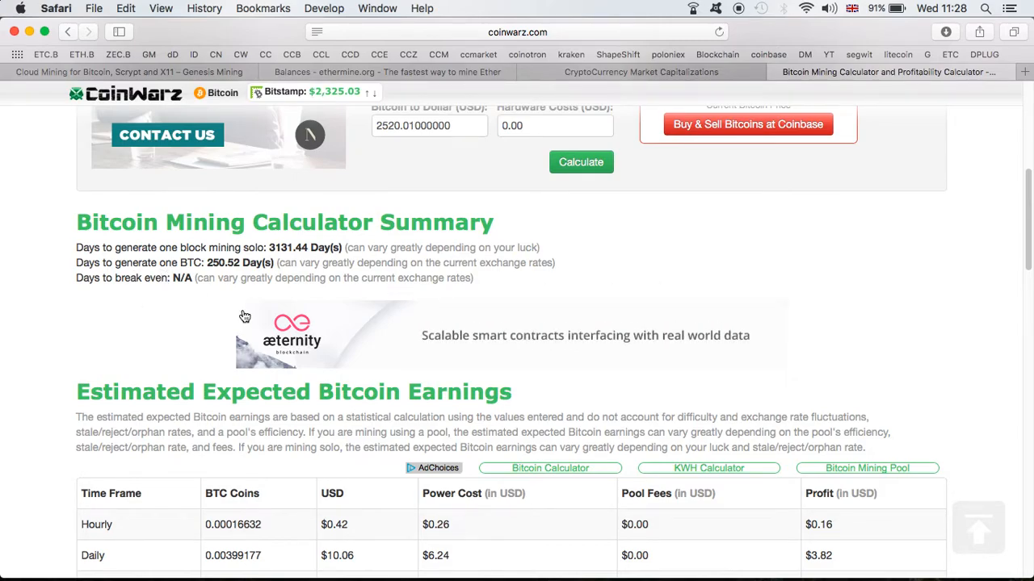
{"action": "mouse_move", "coordinate": [565, 106]}
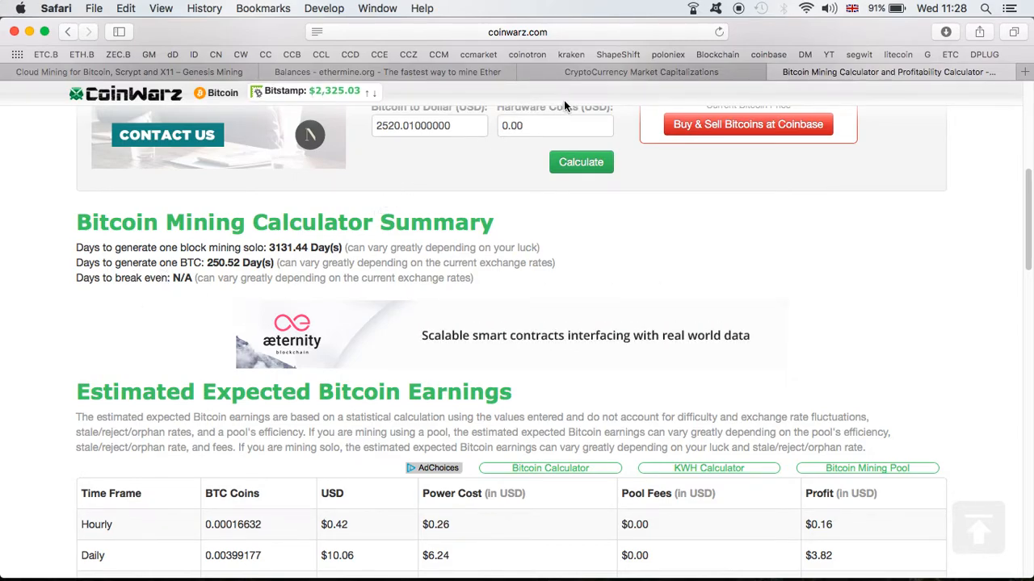
{"action": "left_click", "coordinate": [641, 72]}
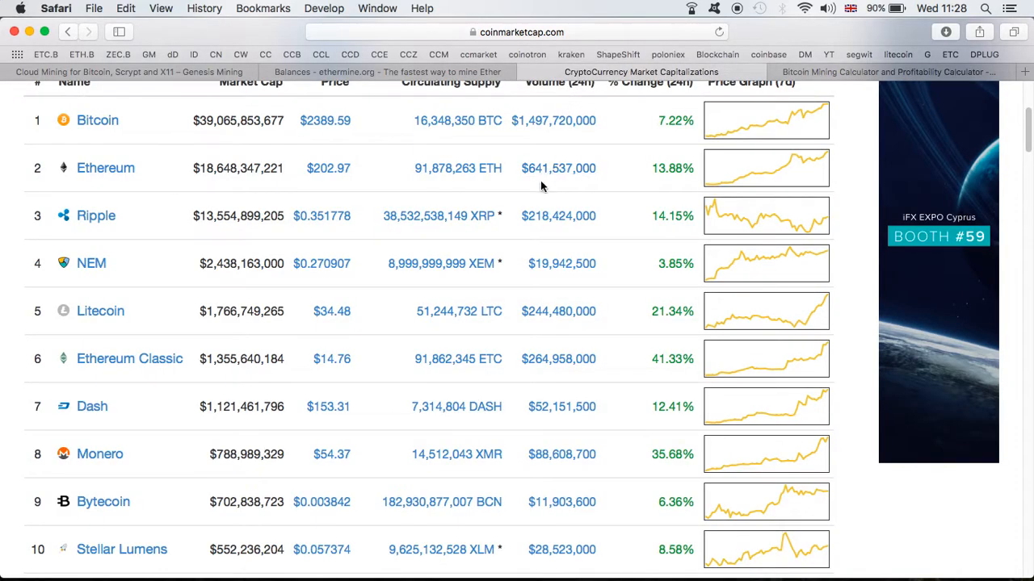
{"action": "mouse_move", "coordinate": [575, 188]}
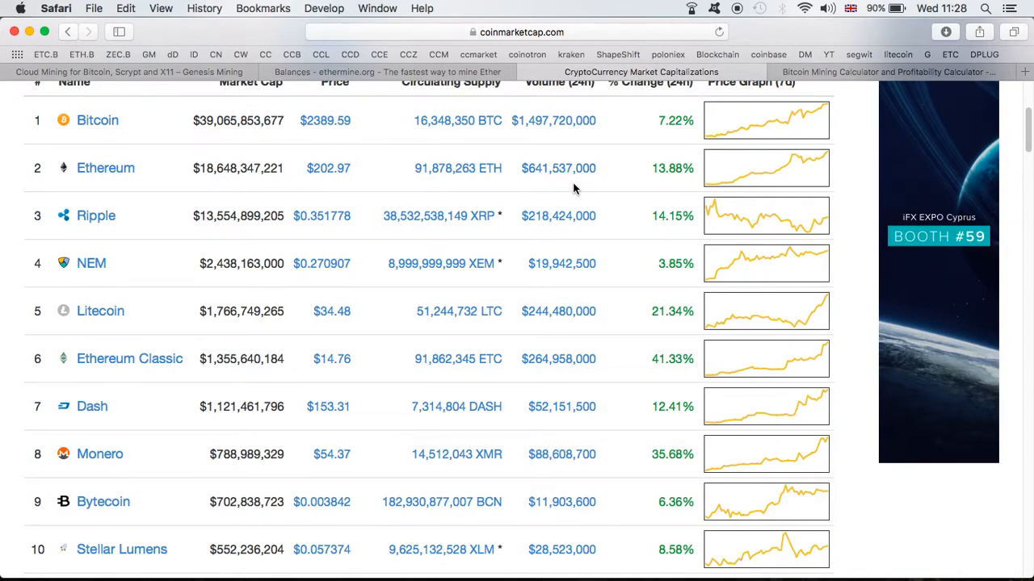
{"action": "mouse_move", "coordinate": [689, 222]}
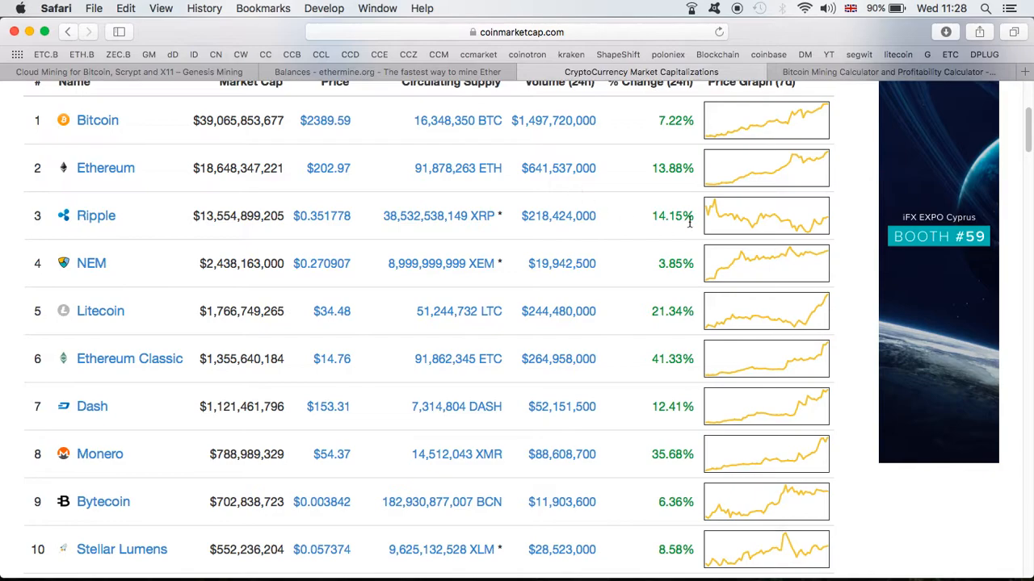
{"action": "mouse_move", "coordinate": [541, 249]}
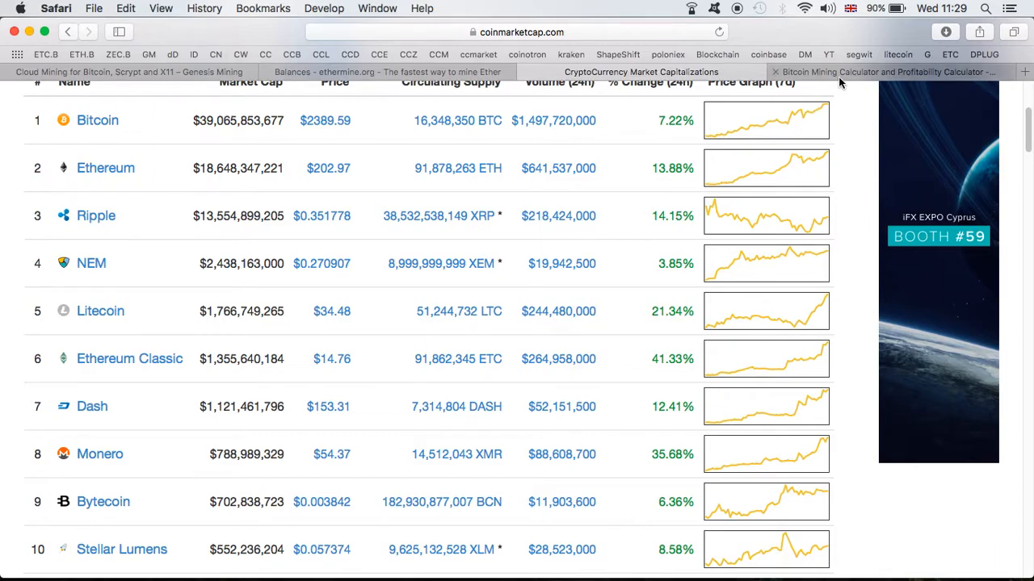
{"action": "mouse_move", "coordinate": [840, 77]}
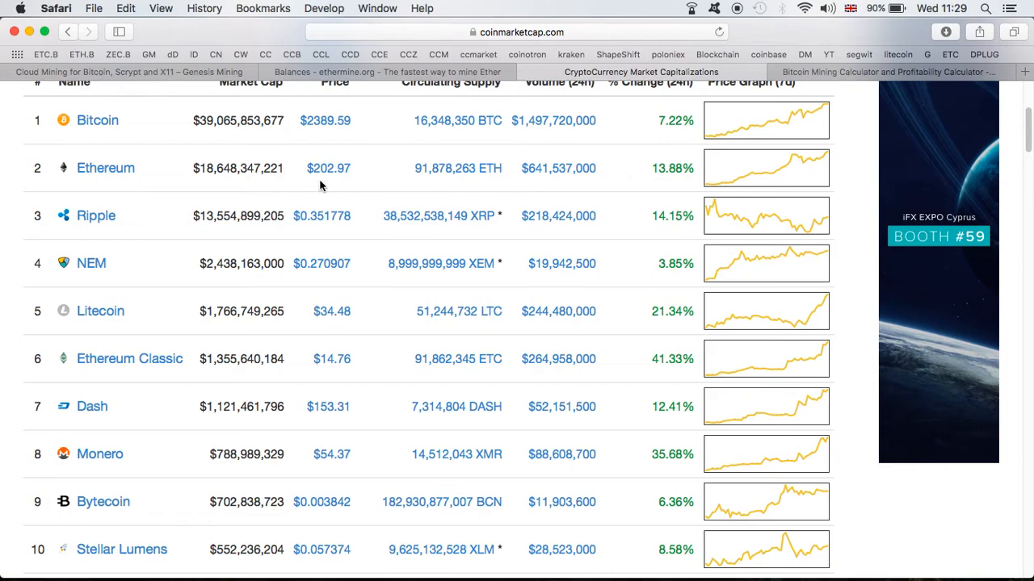
{"action": "mouse_move", "coordinate": [355, 176]}
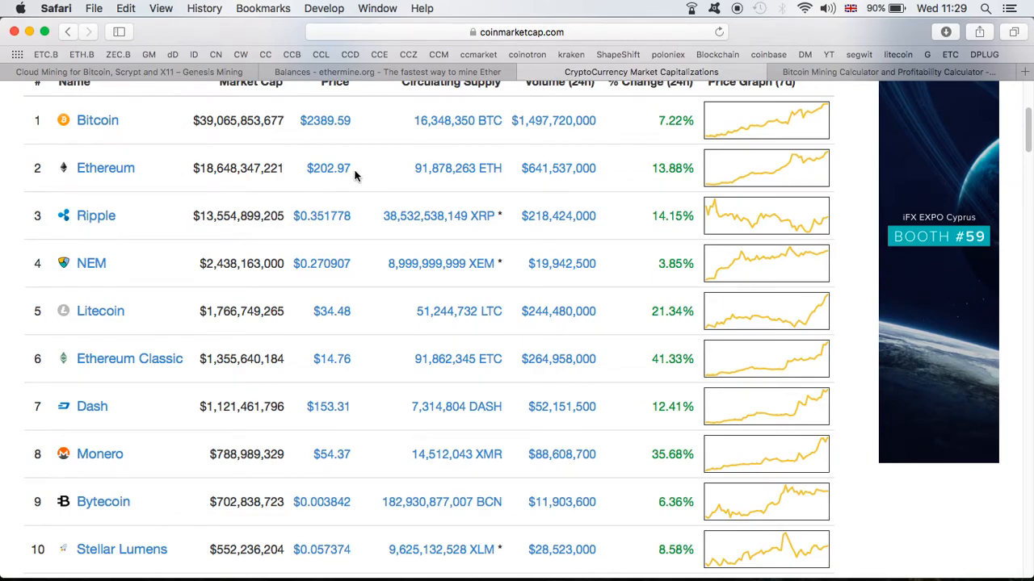
{"action": "mouse_move", "coordinate": [339, 169]}
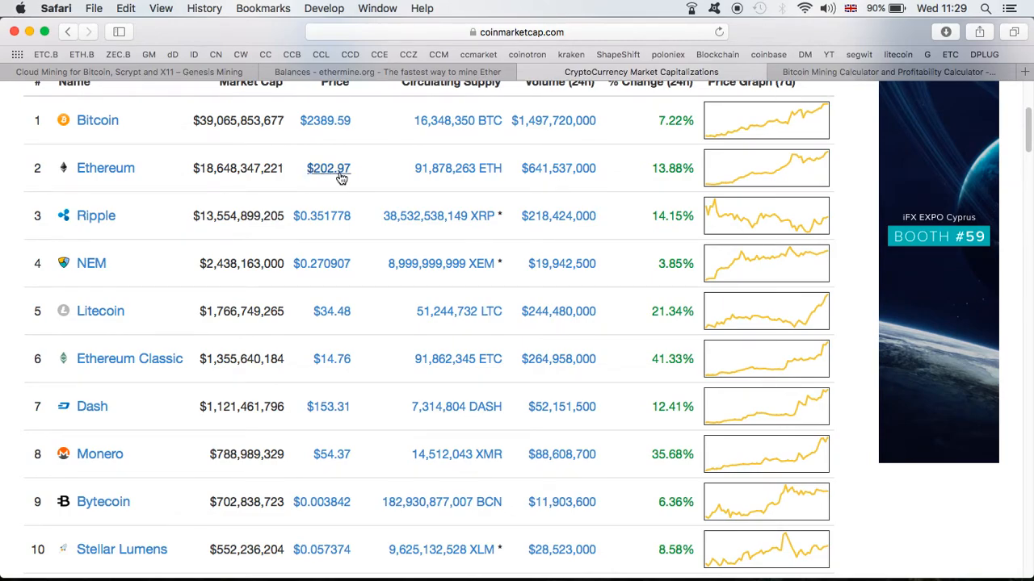
{"action": "mouse_move", "coordinate": [410, 365]}
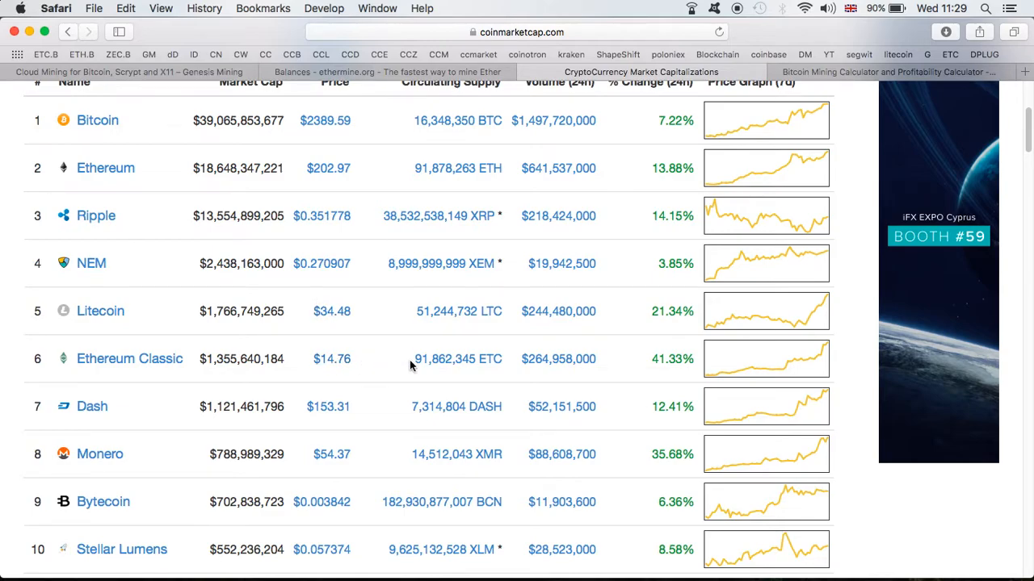
{"action": "mouse_move", "coordinate": [381, 362]}
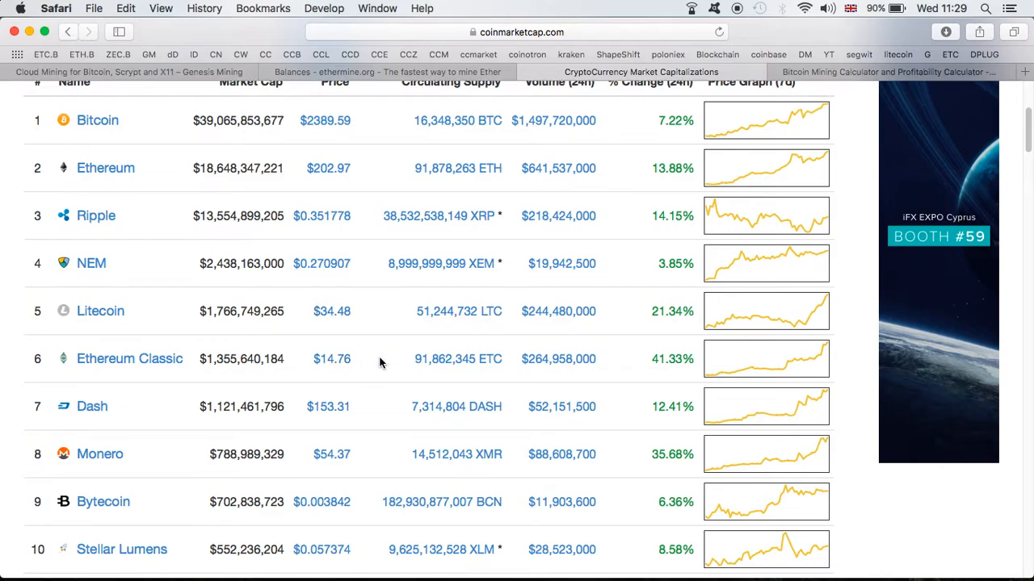
{"action": "mouse_move", "coordinate": [374, 369]}
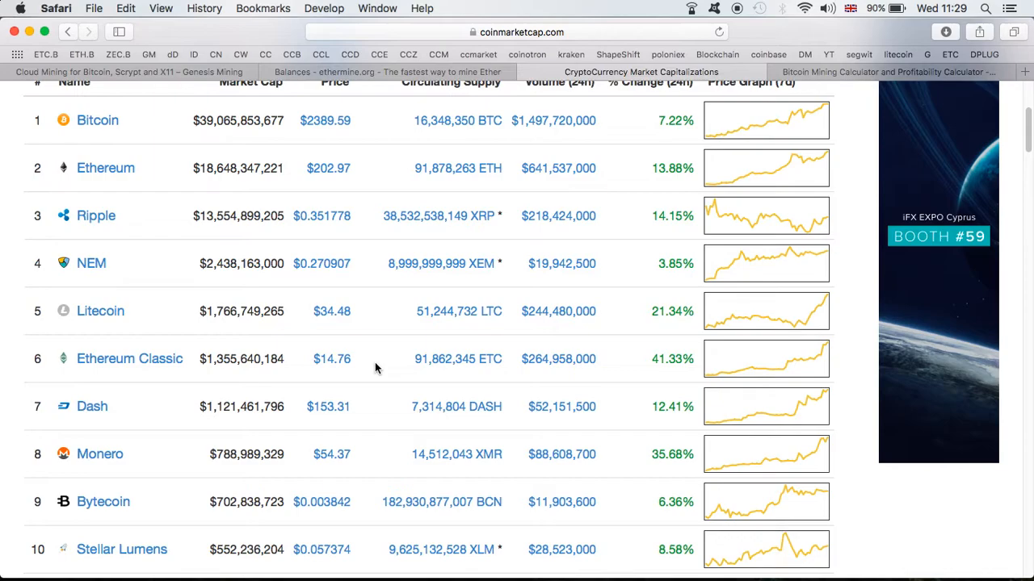
{"action": "mouse_move", "coordinate": [363, 305]}
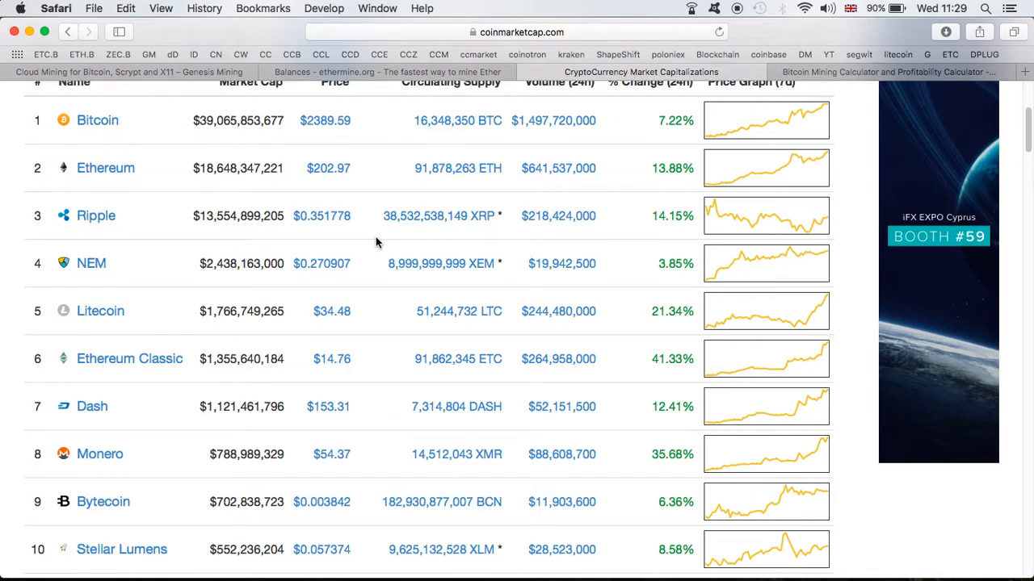
{"action": "mouse_move", "coordinate": [391, 185]}
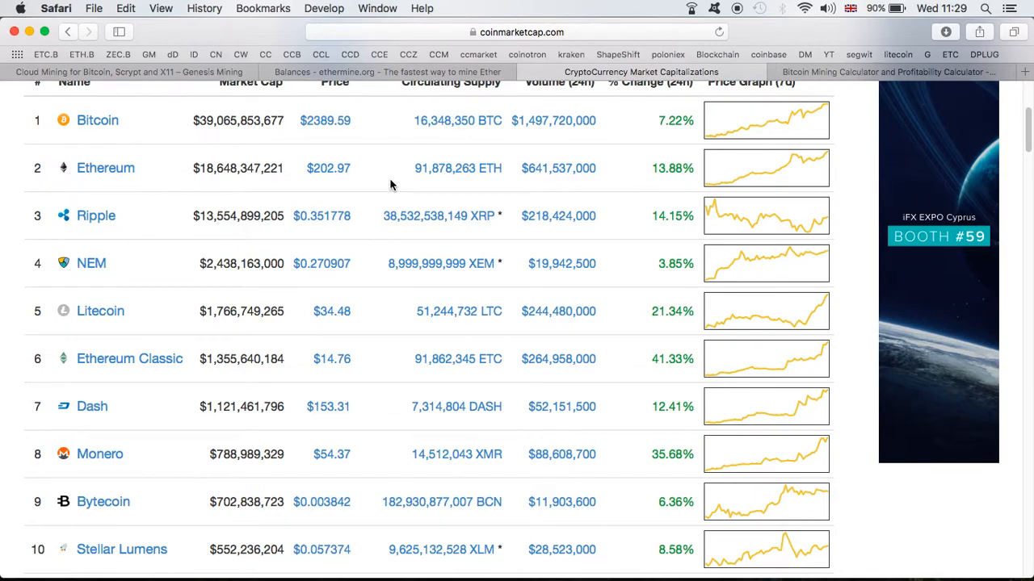
{"action": "mouse_move", "coordinate": [461, 109]}
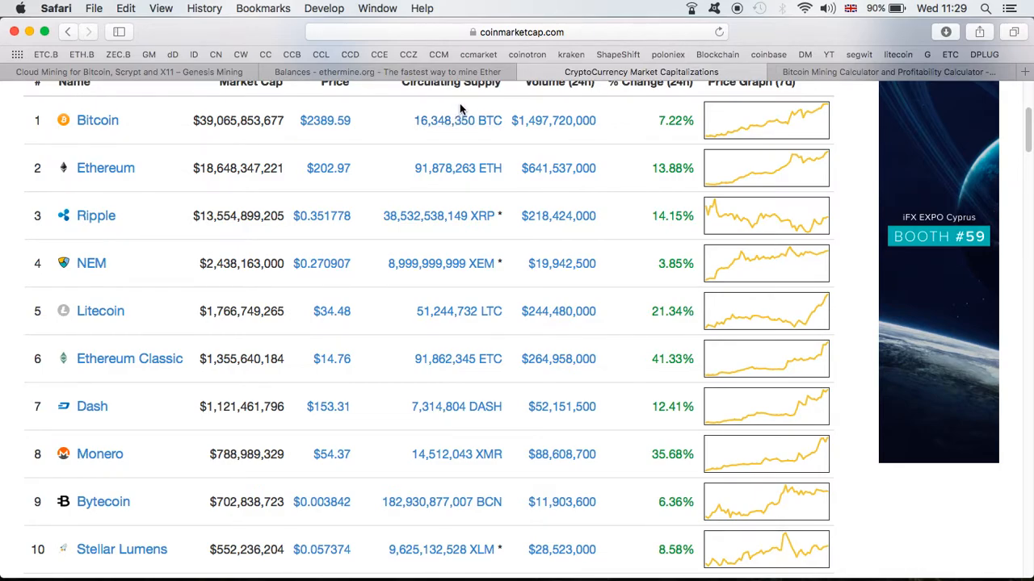
- Return to Genesis Mining showing 9.3498 TH/s Bitcoin and 72.7650 MH/s Litecoin
{"action": "left_click", "coordinate": [129, 72]}
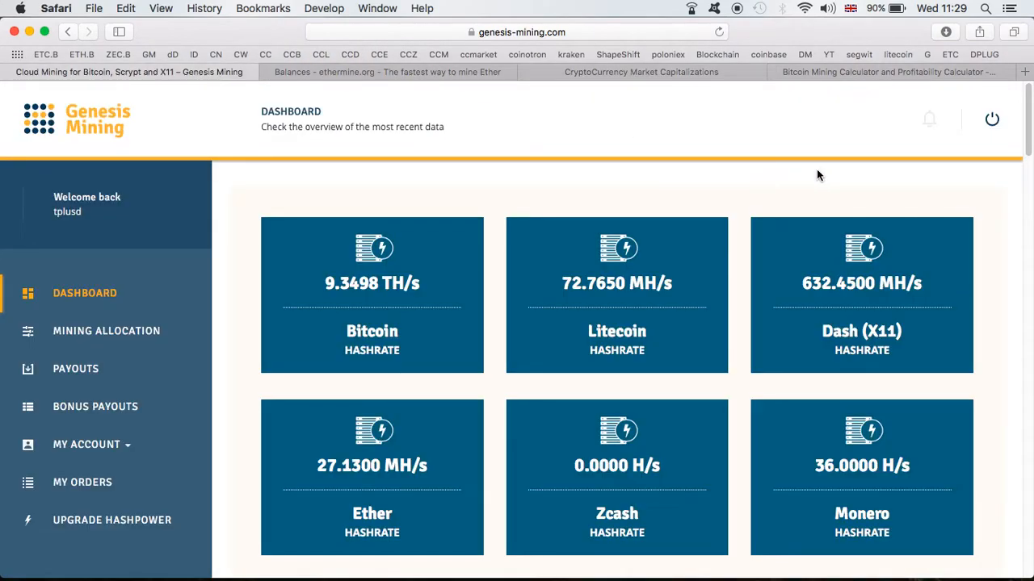
{"action": "mouse_move", "coordinate": [827, 173]}
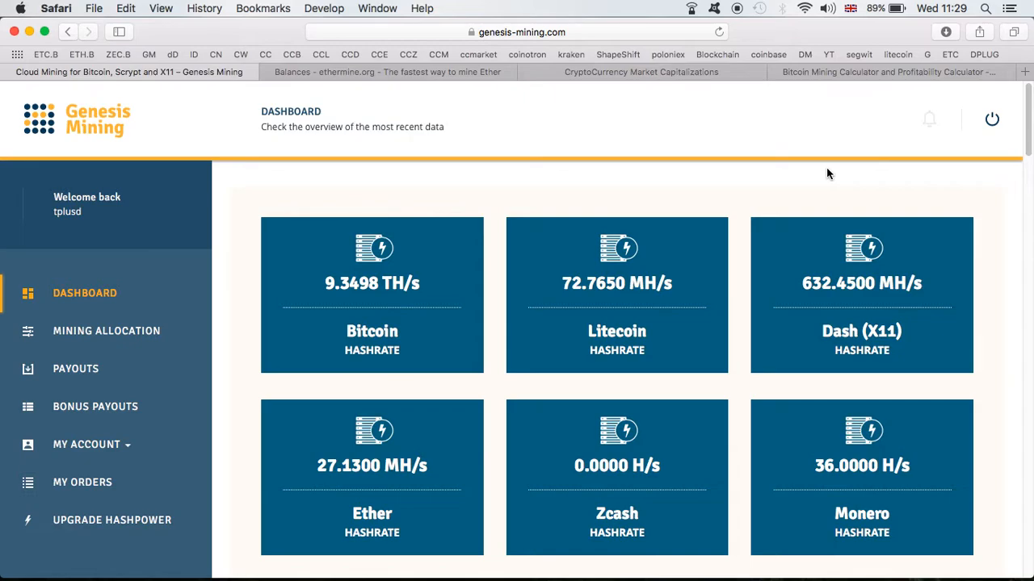
{"action": "mouse_move", "coordinate": [763, 387]}
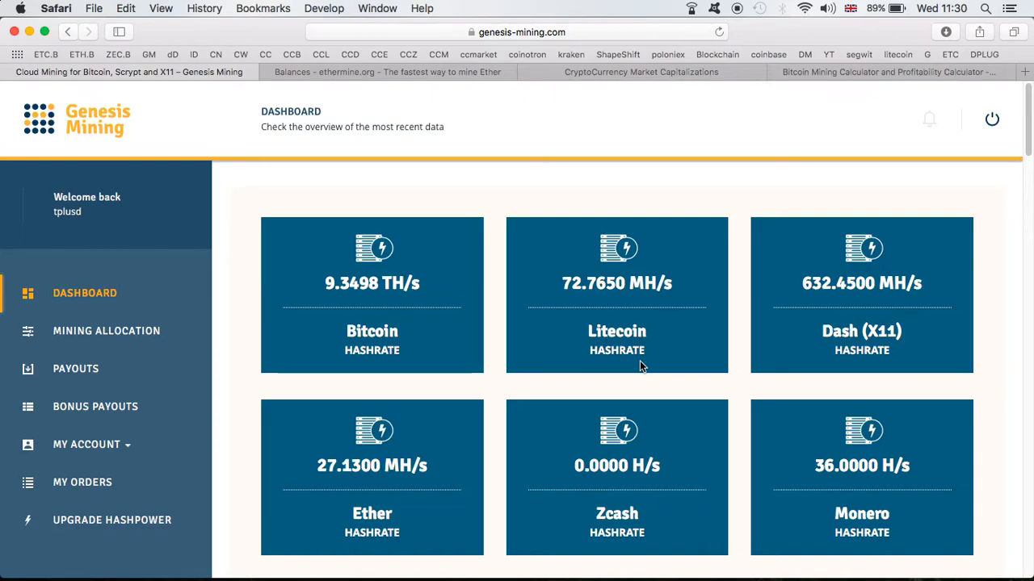
{"action": "mouse_move", "coordinate": [566, 396]}
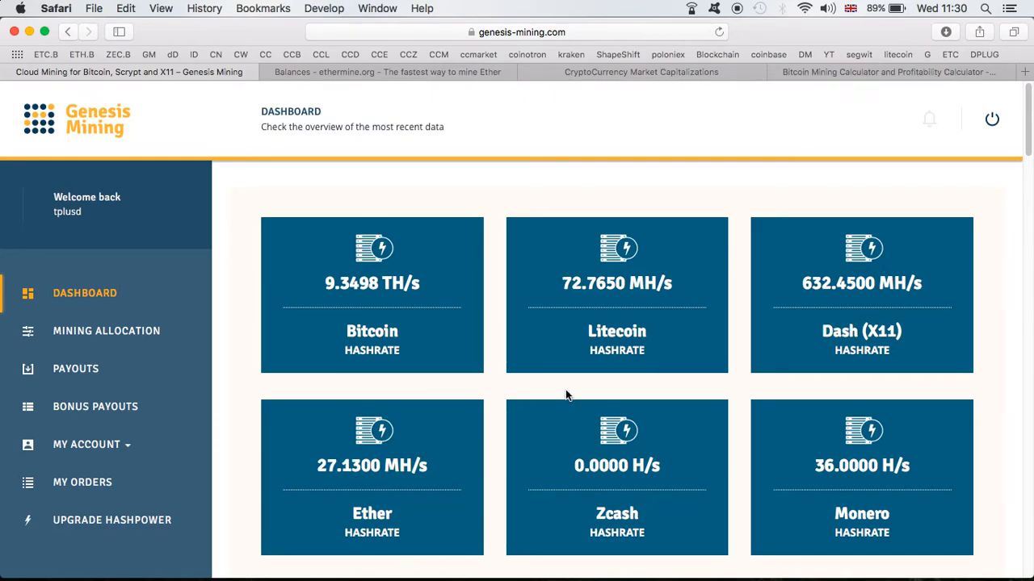